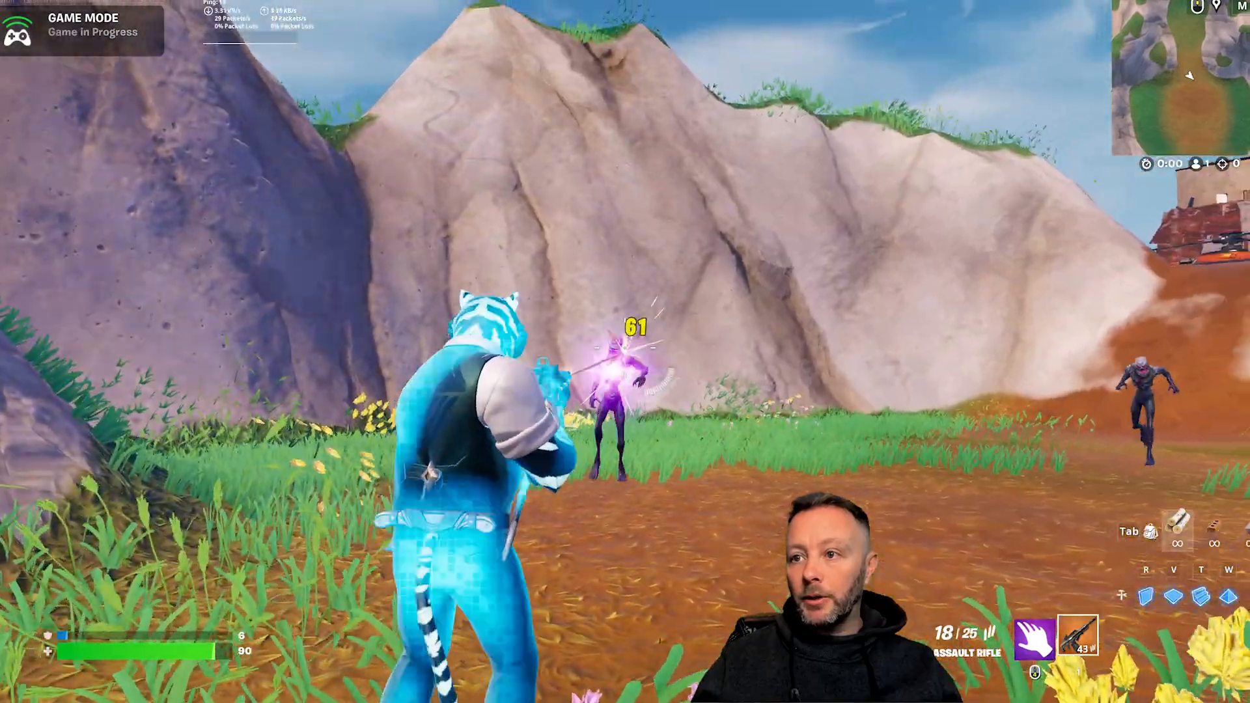
# Step: Shoot the nearby creature with the assault rifle in Fortnite
pyautogui.click(615, 352)
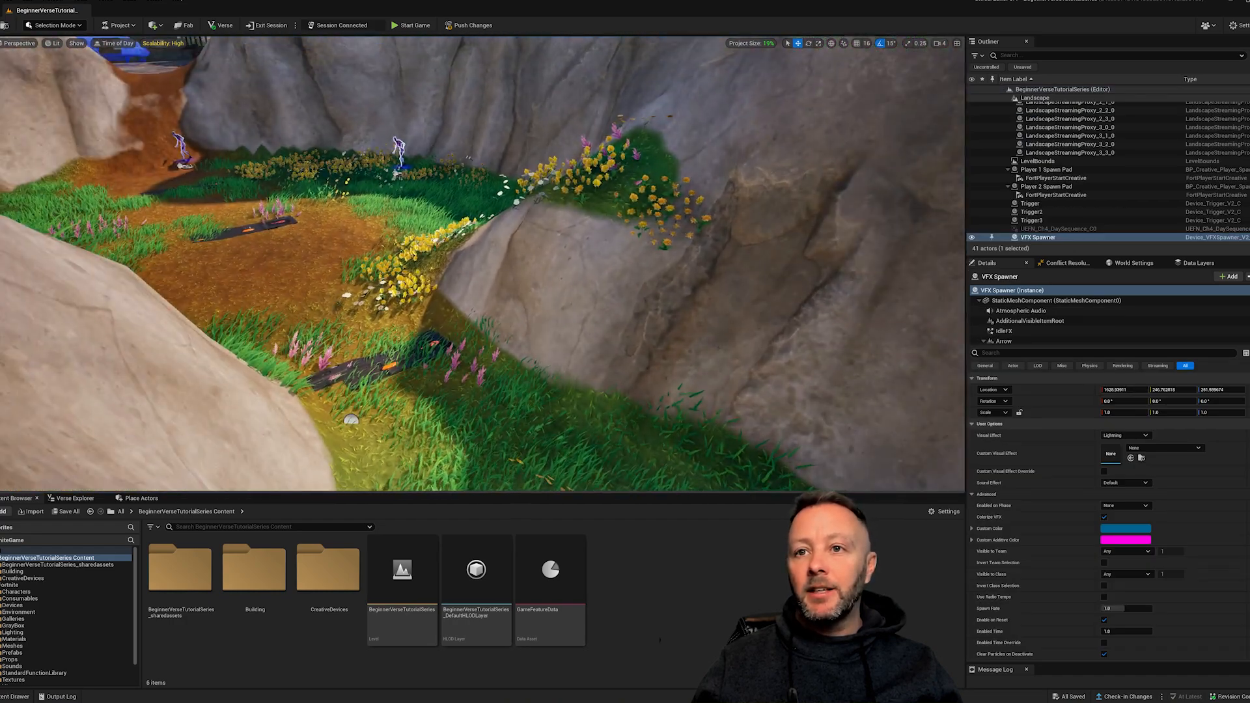
# Step: Inspect Trigger, Creature Placer3 and Helicopter Spawner in the Outliner and Details panel
pyautogui.click(1029, 203)
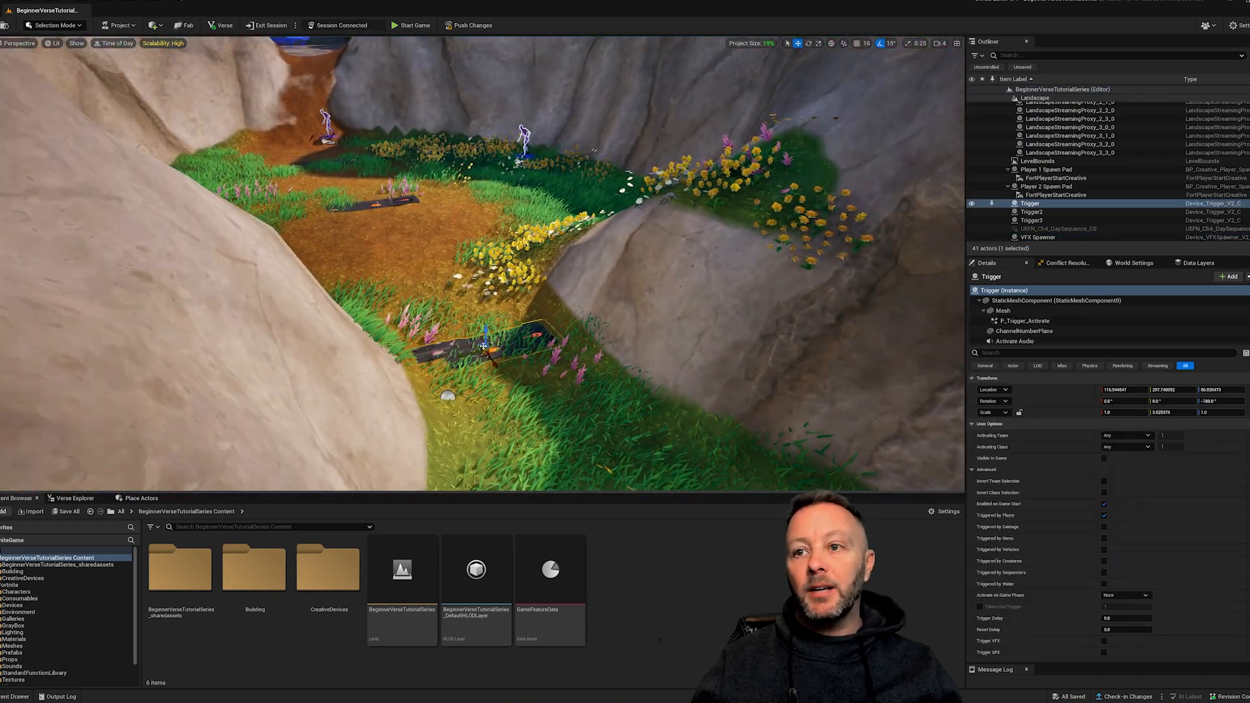
pyautogui.click(1032, 212)
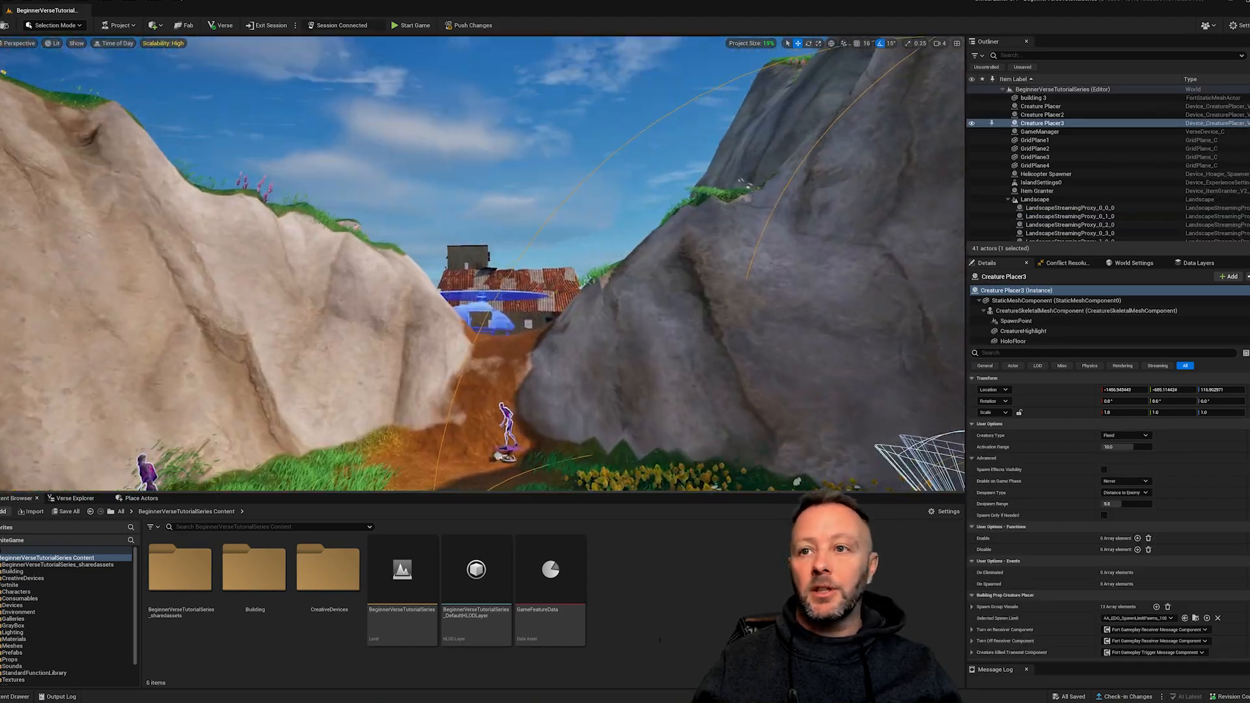
pyautogui.click(1045, 174)
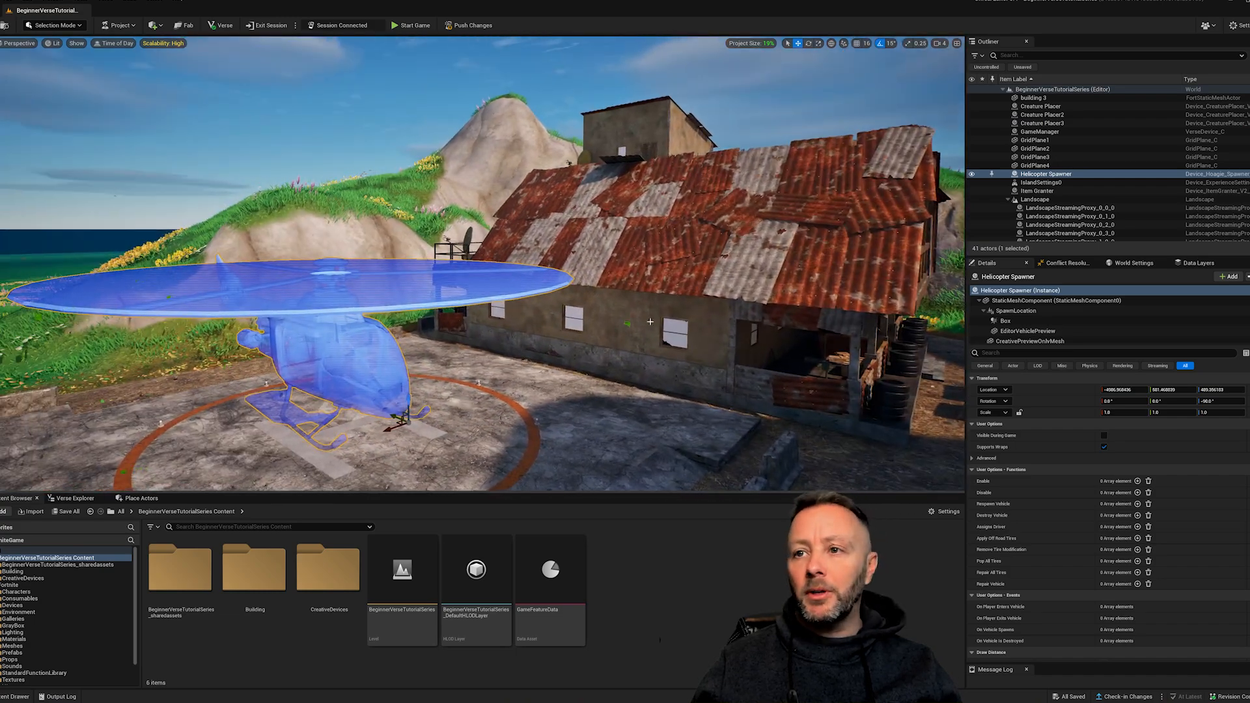
pyautogui.click(1033, 98)
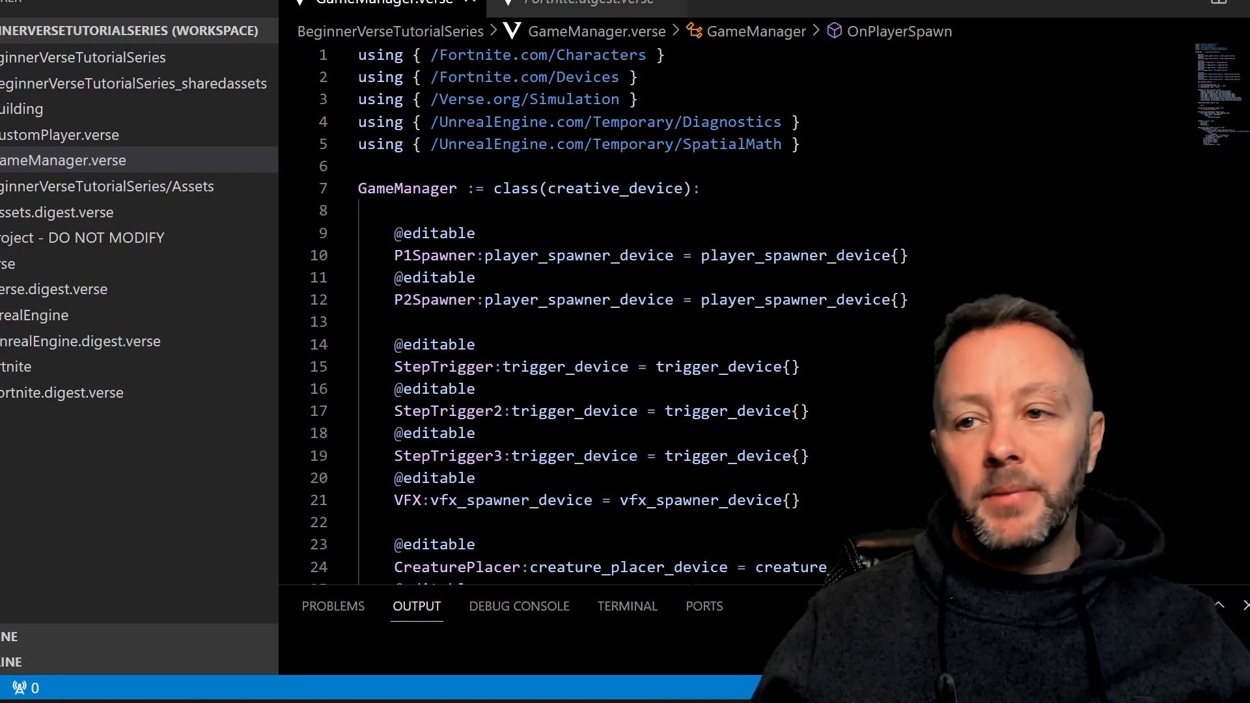
pyautogui.moveTo(615, 188)
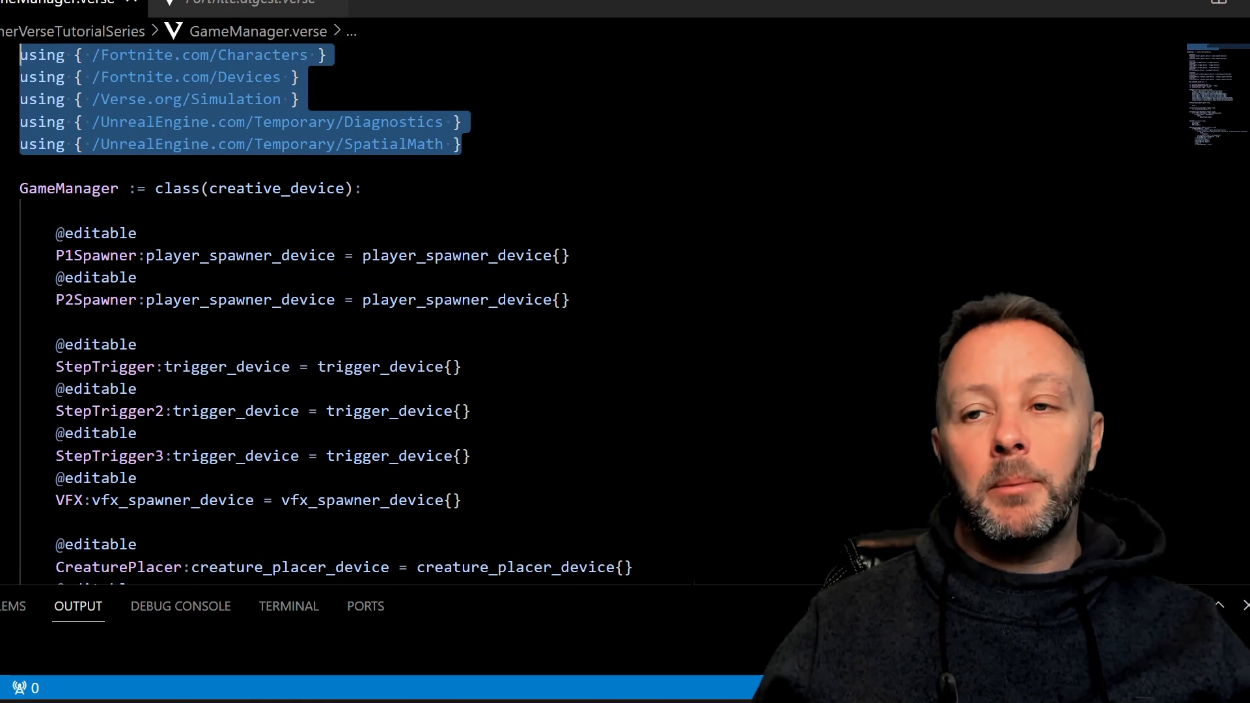
# Step: Deselect the import lines in GameManager.verse and highlight the following code block
pyautogui.click(407, 144)
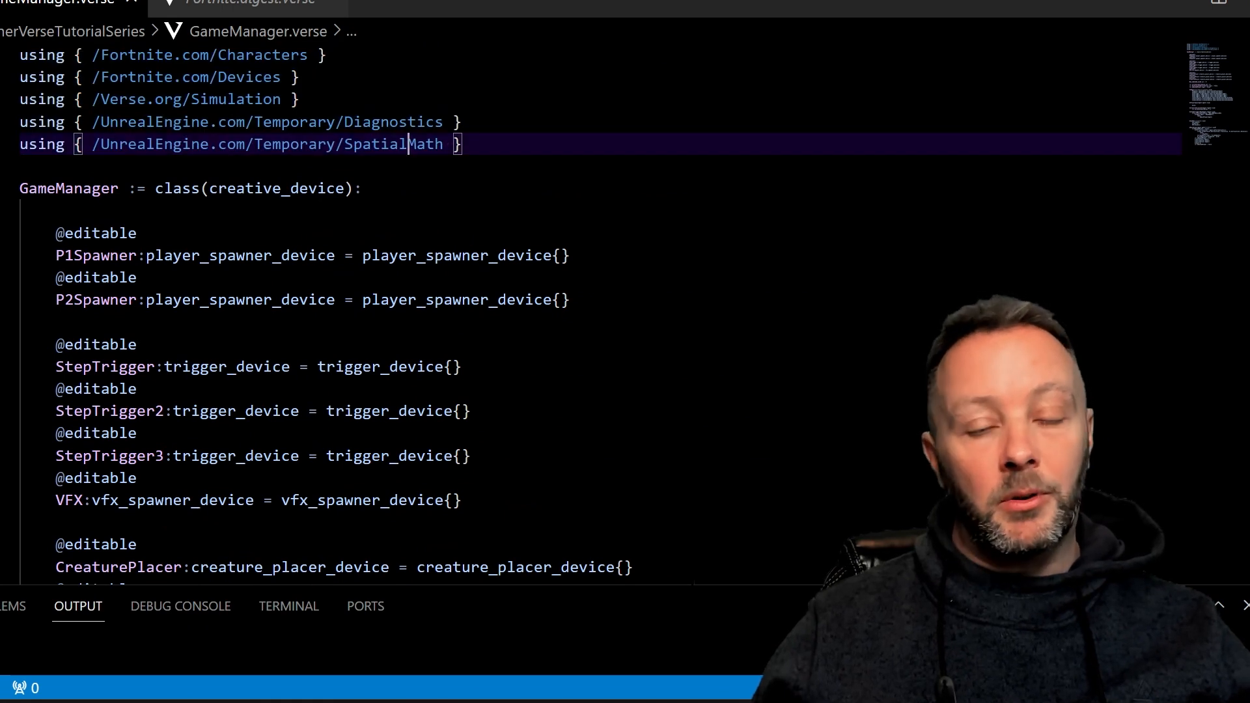
pyautogui.moveTo(55, 233); pyautogui.dragTo(518, 300)
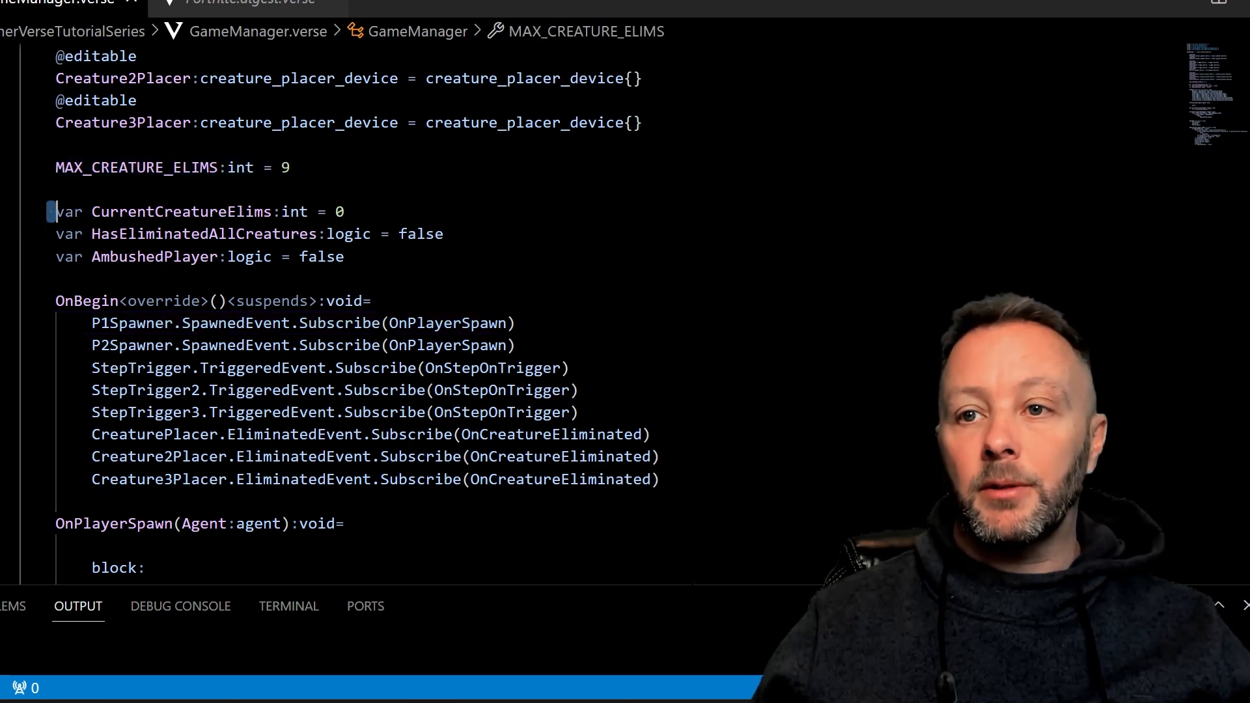
pyautogui.moveTo(56, 211); pyautogui.dragTo(344, 256)
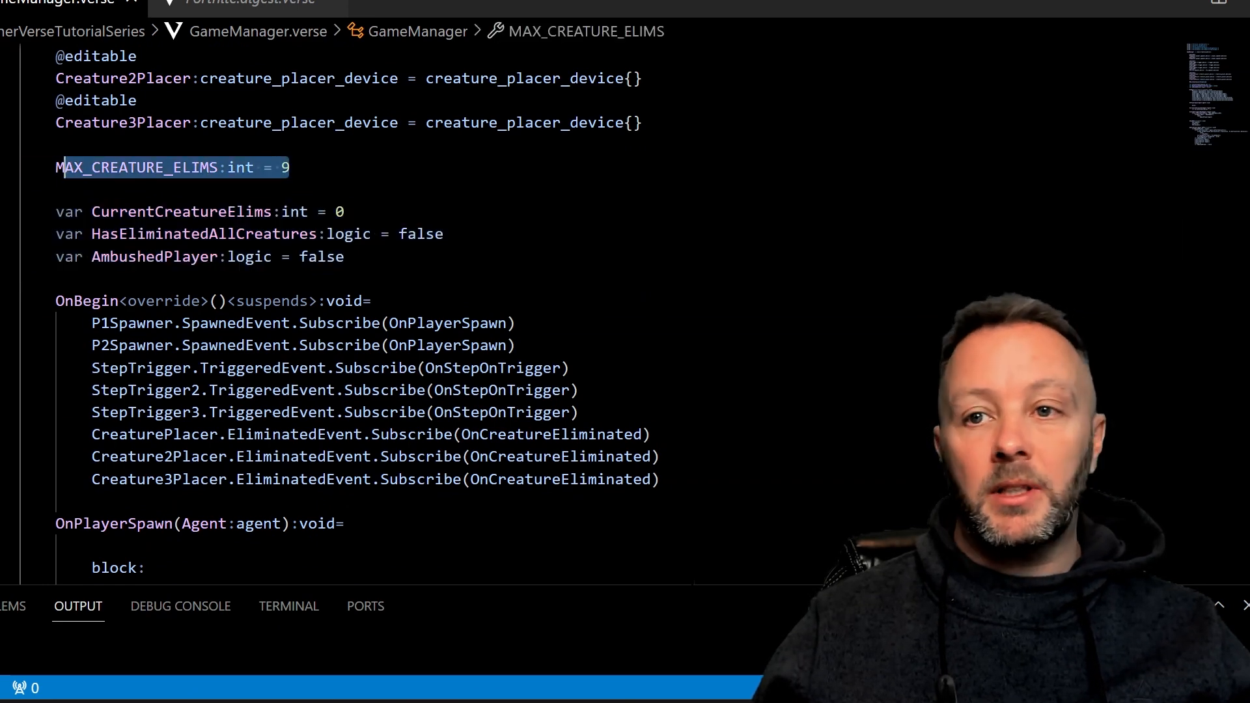
pyautogui.scroll(-3)
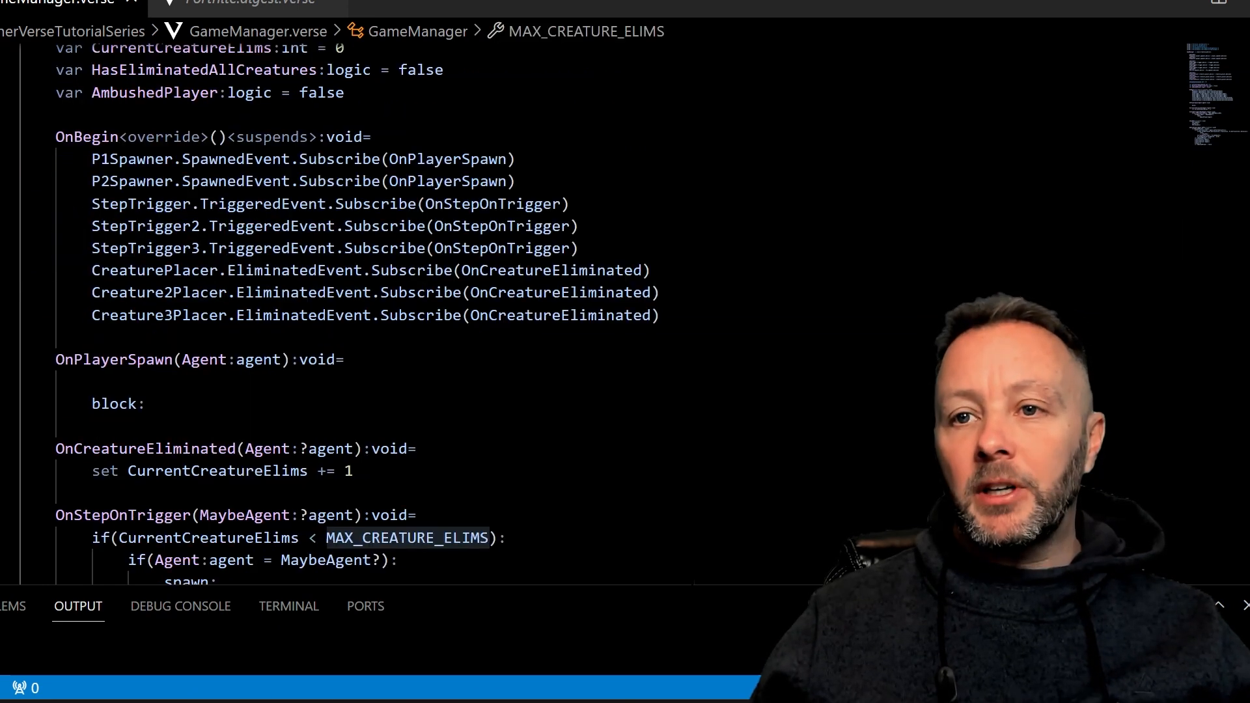
pyautogui.moveTo(92, 159); pyautogui.dragTo(461, 249)
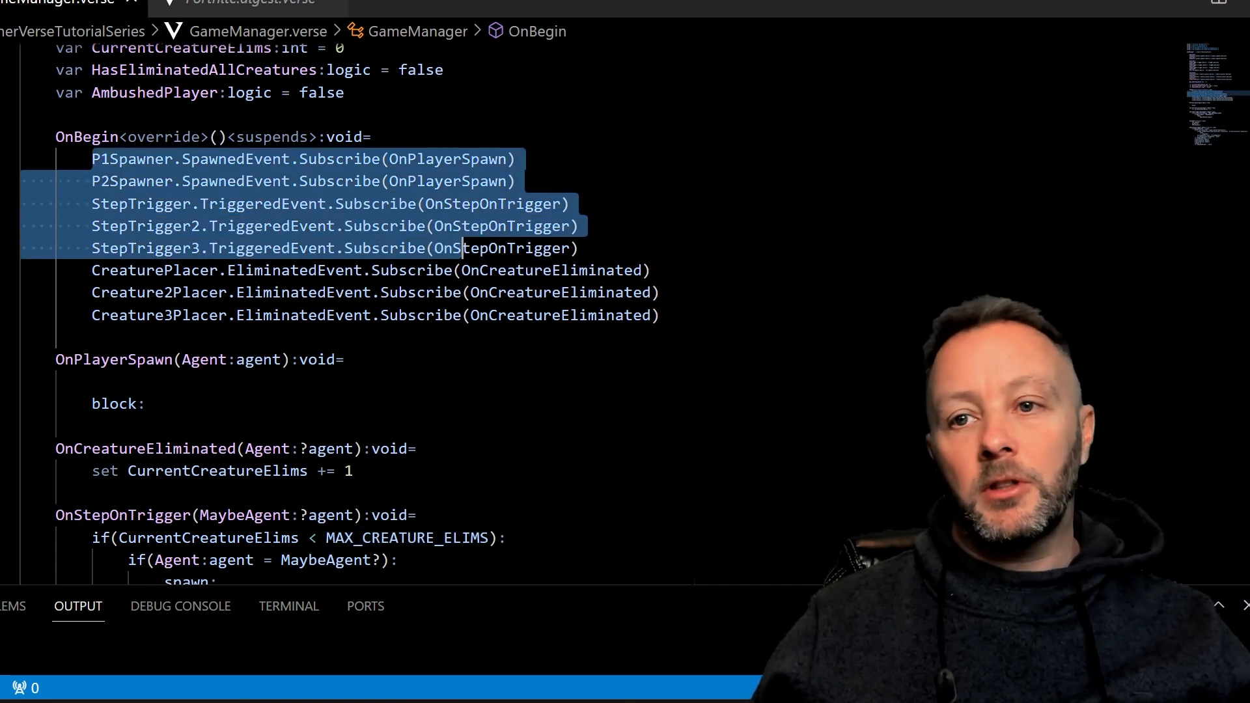
pyautogui.scroll(-3)
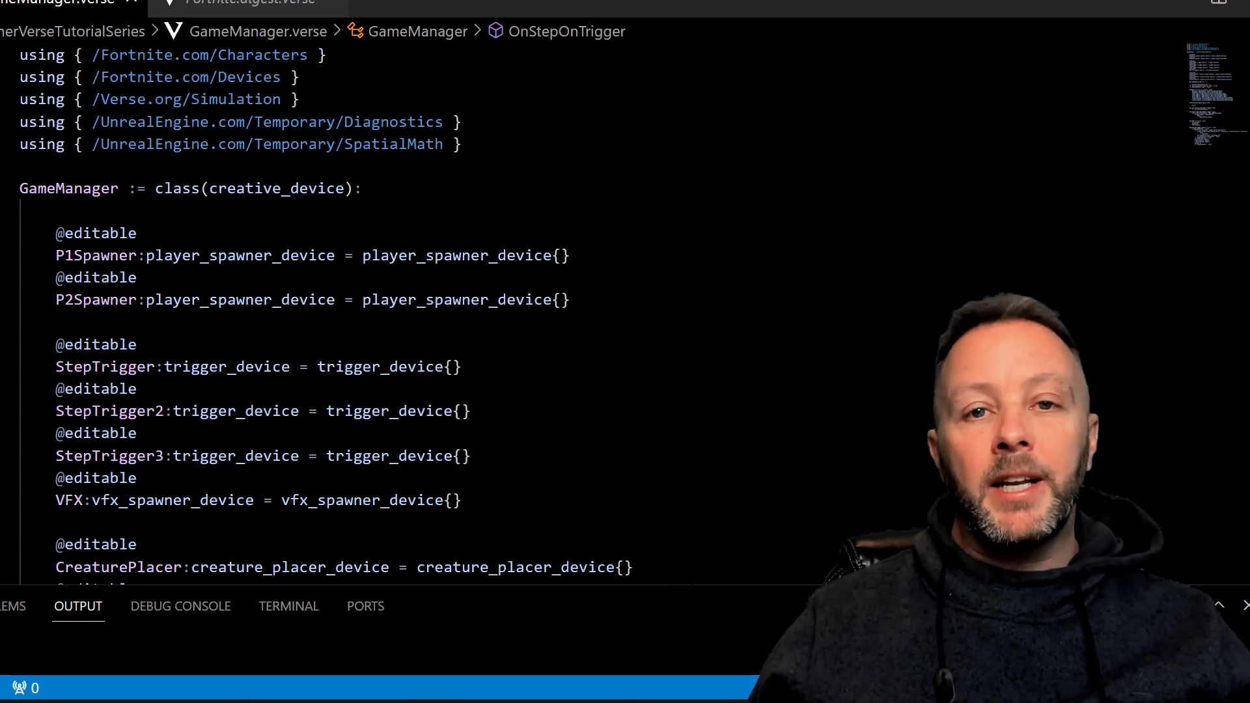
pyautogui.click(74, 188)
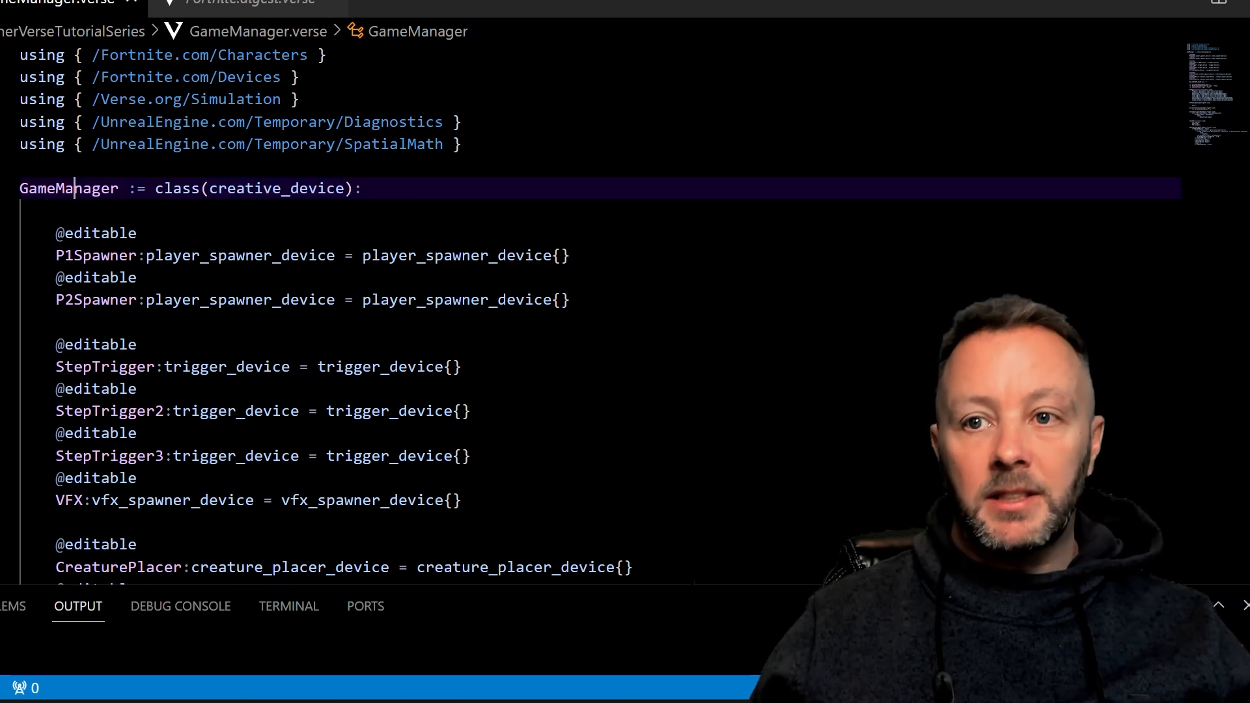
pyautogui.doubleClick(69, 189)
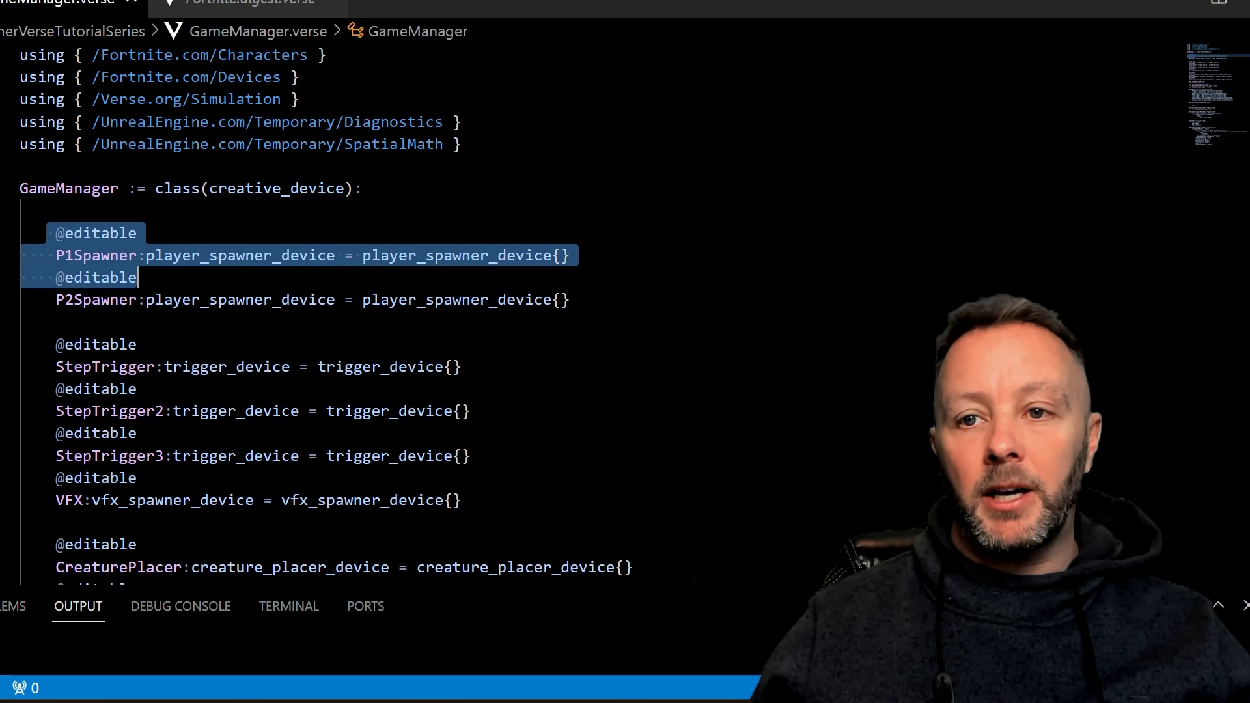
pyautogui.scroll(-3)
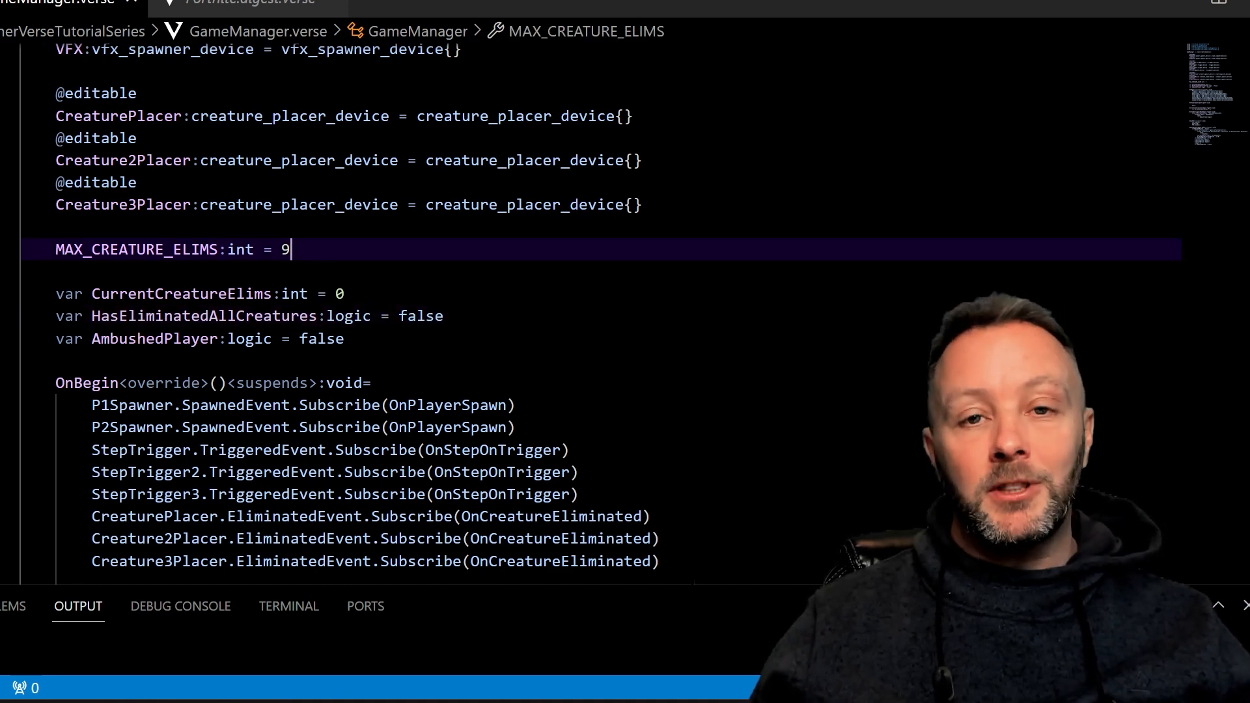
pyautogui.doubleClick(124, 249)
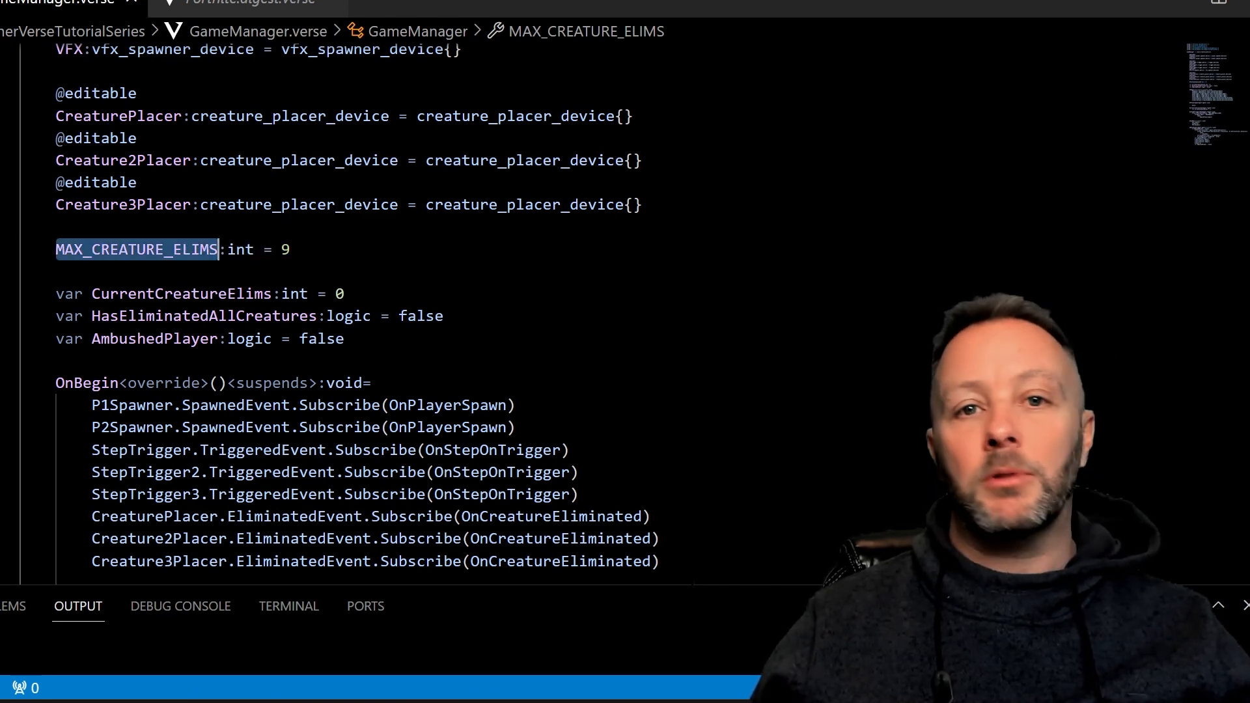
pyautogui.click(171, 249)
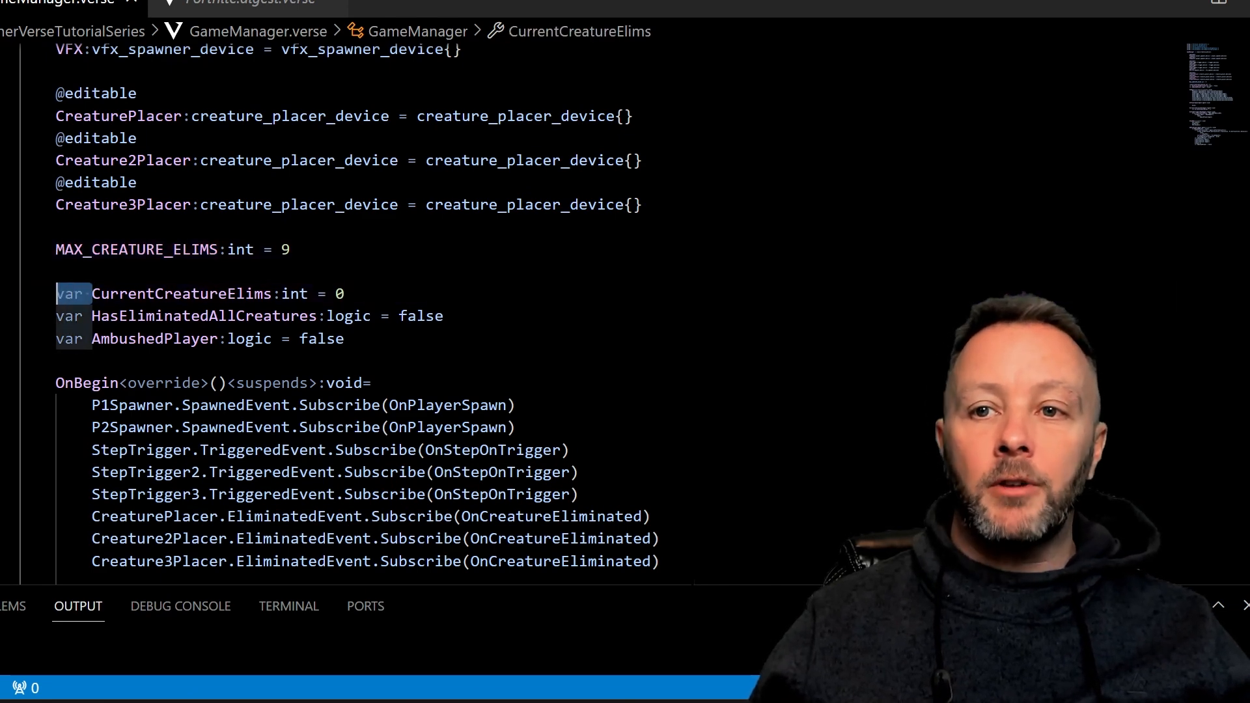
pyautogui.click(130, 294)
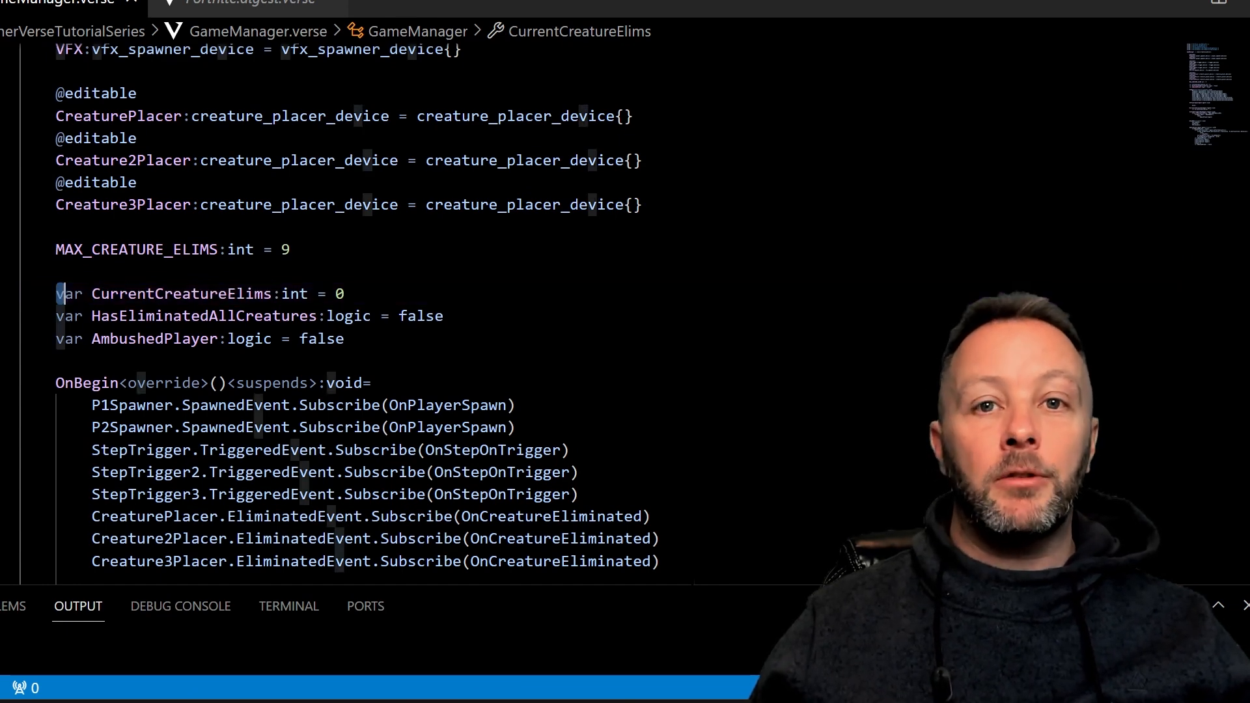
pyautogui.doubleClick(130, 250)
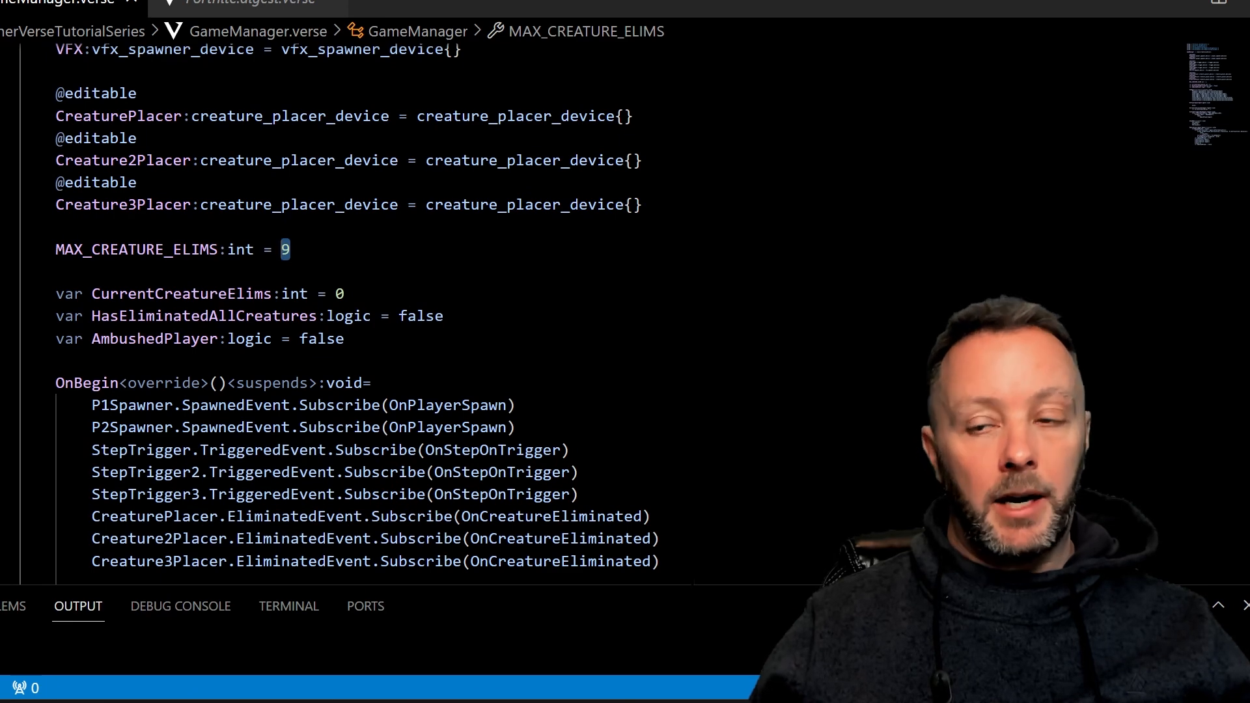
pyautogui.doubleClick(137, 249)
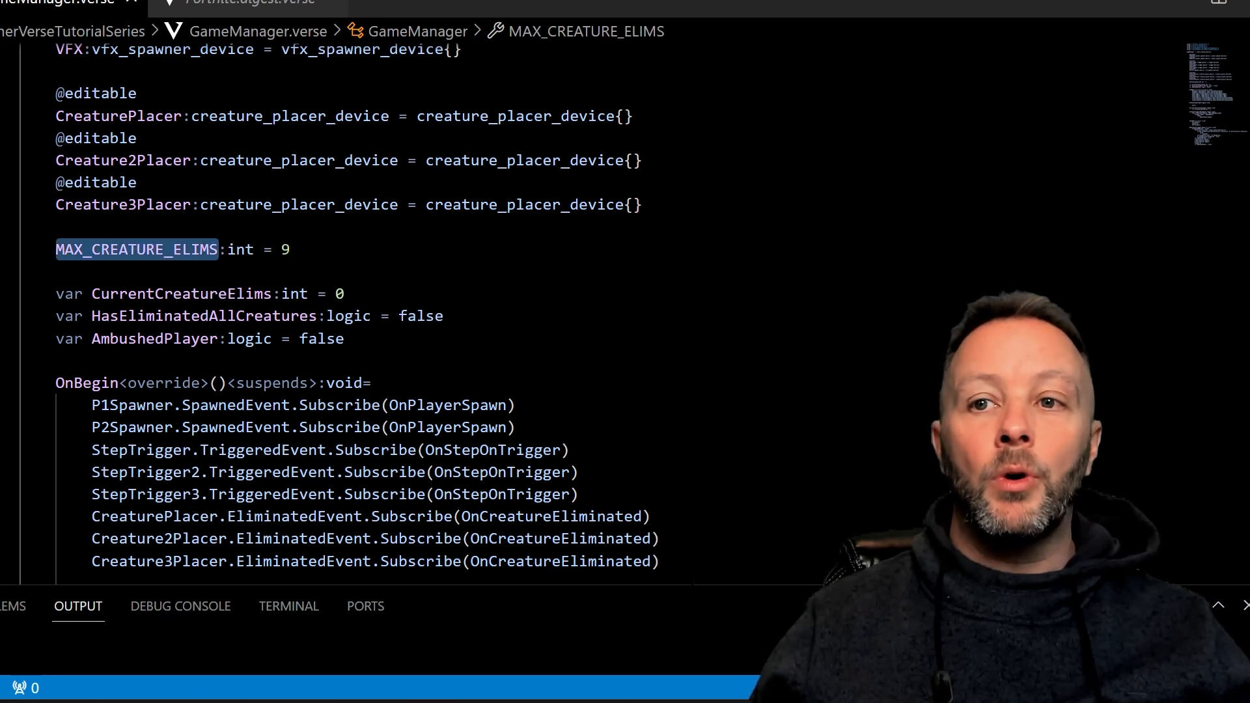
pyautogui.click(94, 249)
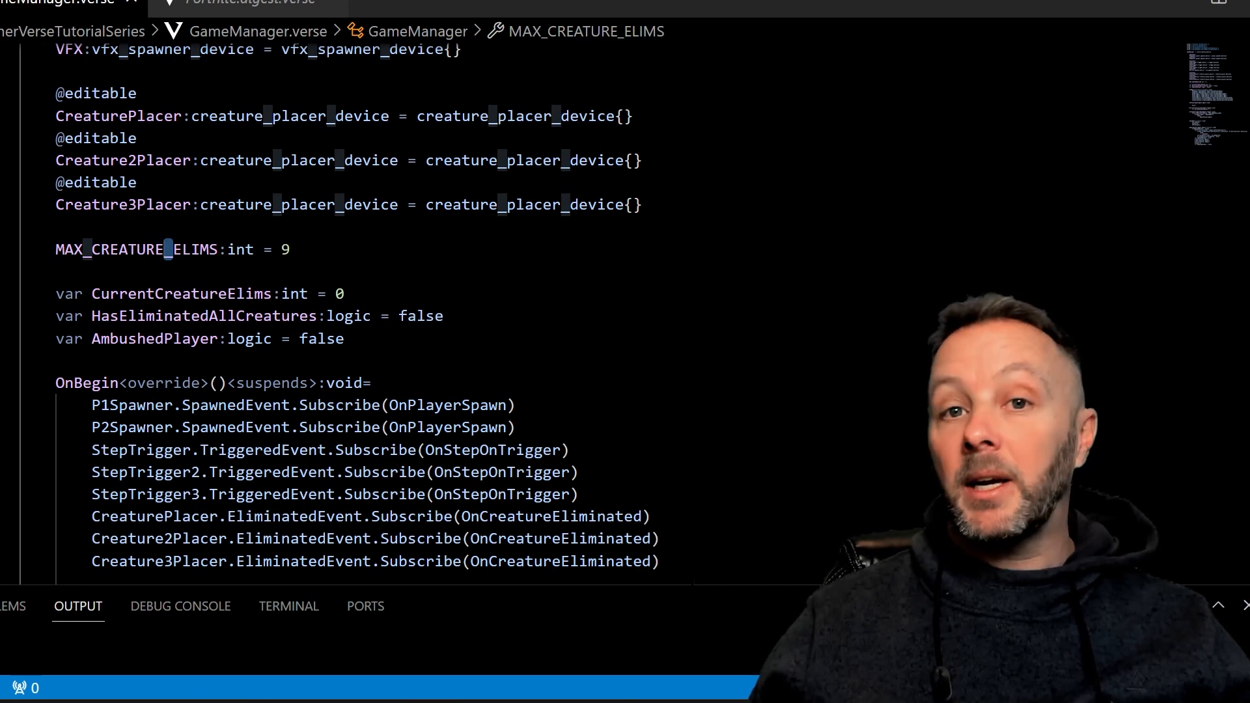
pyautogui.doubleClick(130, 250)
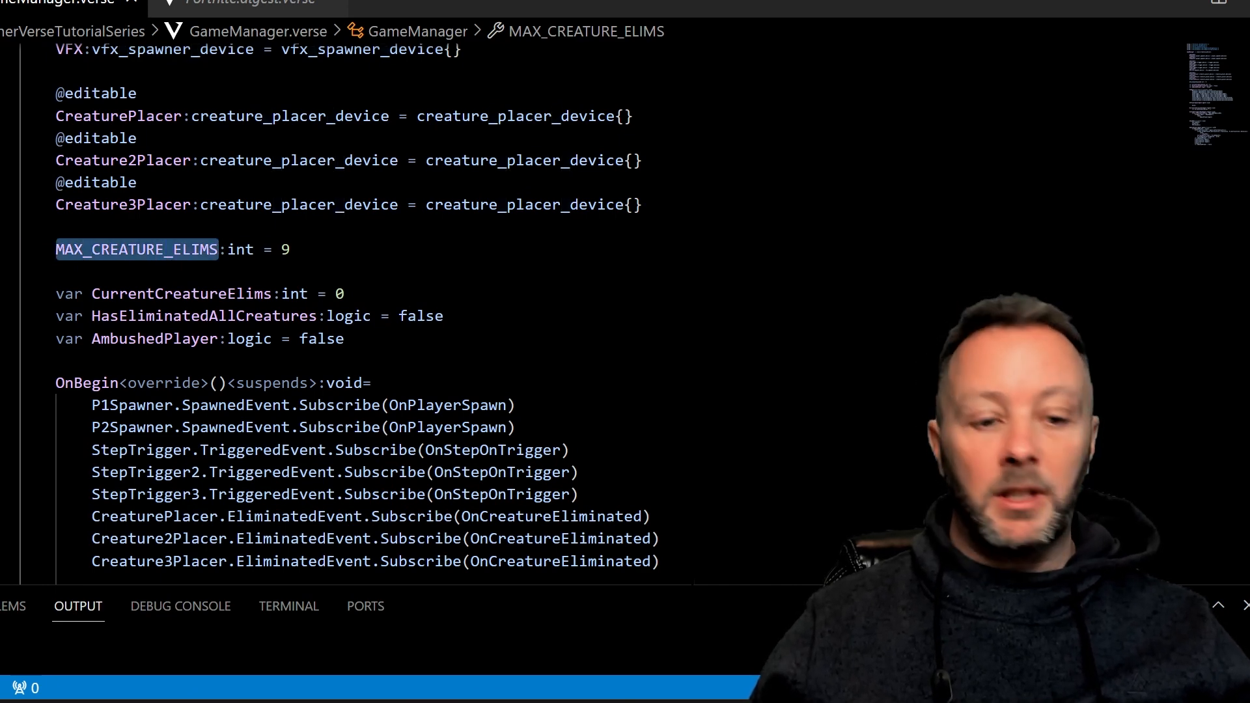
pyautogui.press('Ctrl+f')
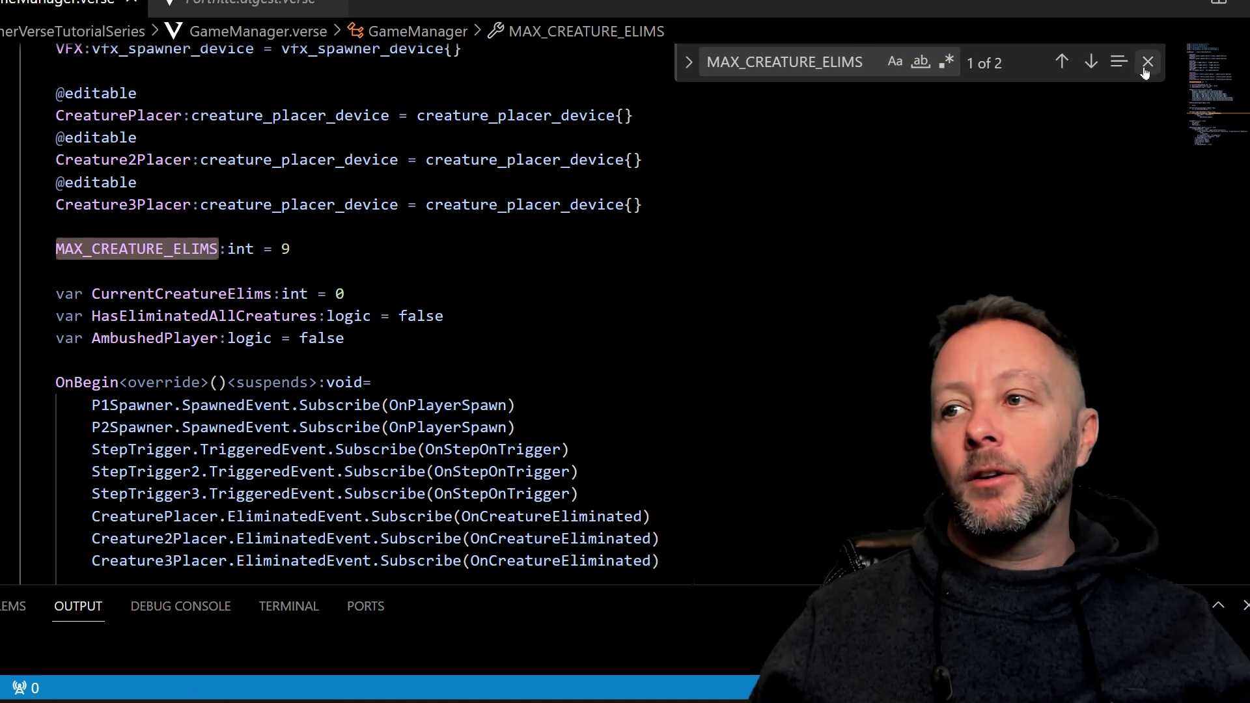
pyautogui.click(1147, 62)
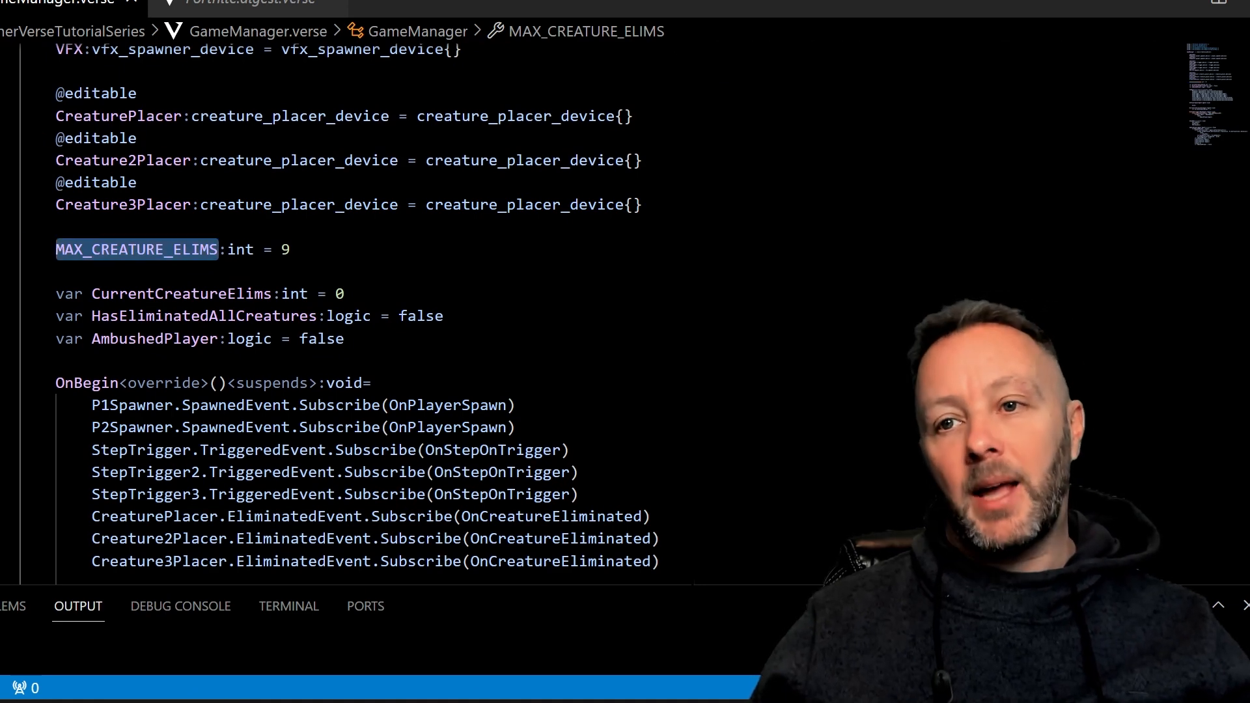
pyautogui.doubleClick(182, 294)
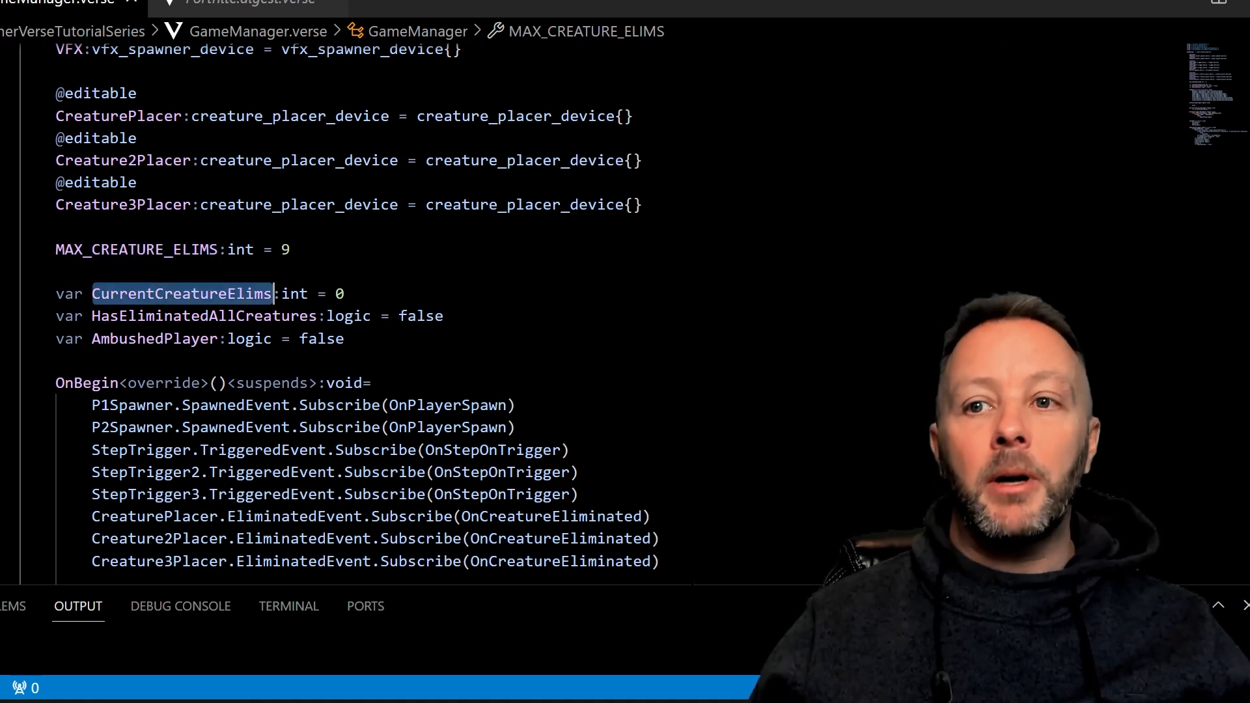
pyautogui.doubleClick(204, 316)
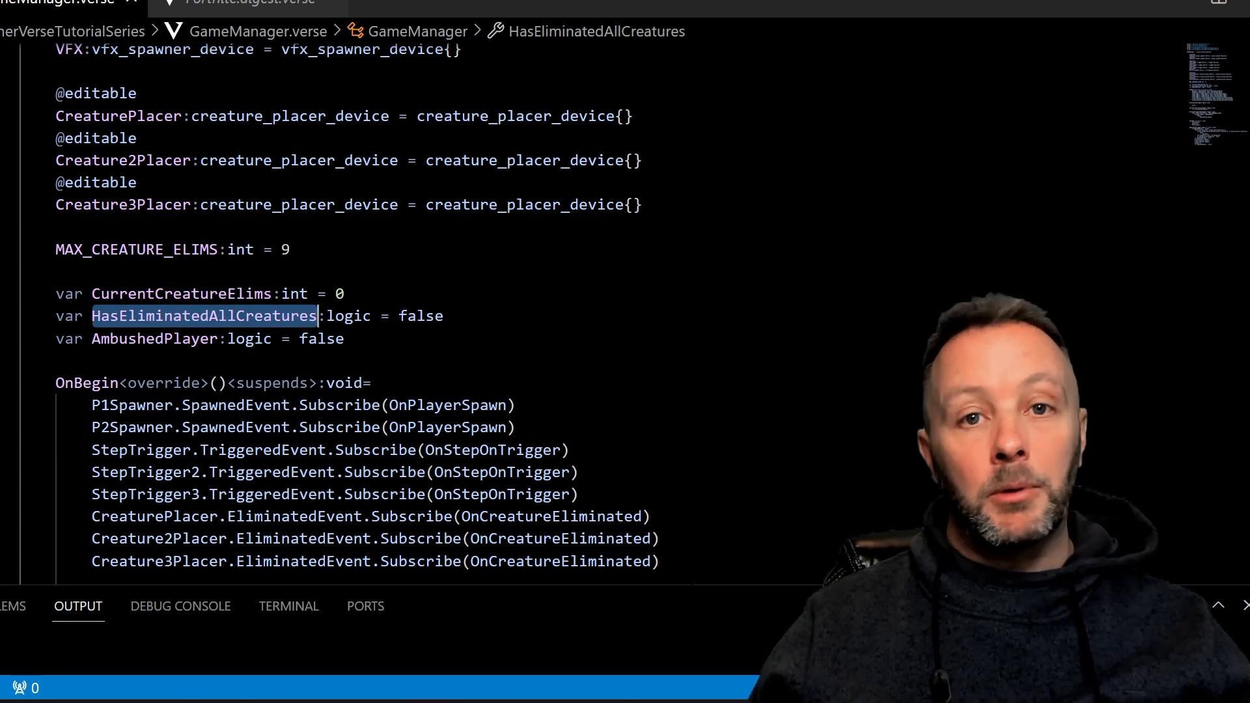
pyautogui.click(98, 294)
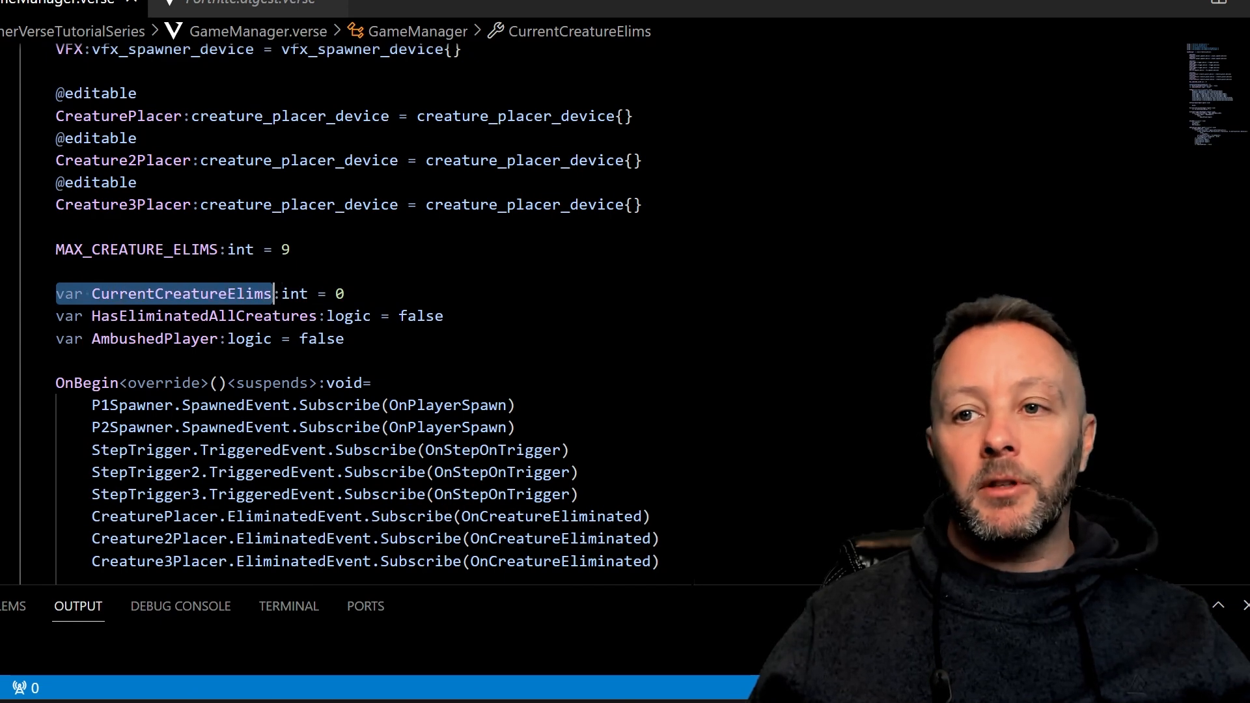
pyautogui.click(85, 294)
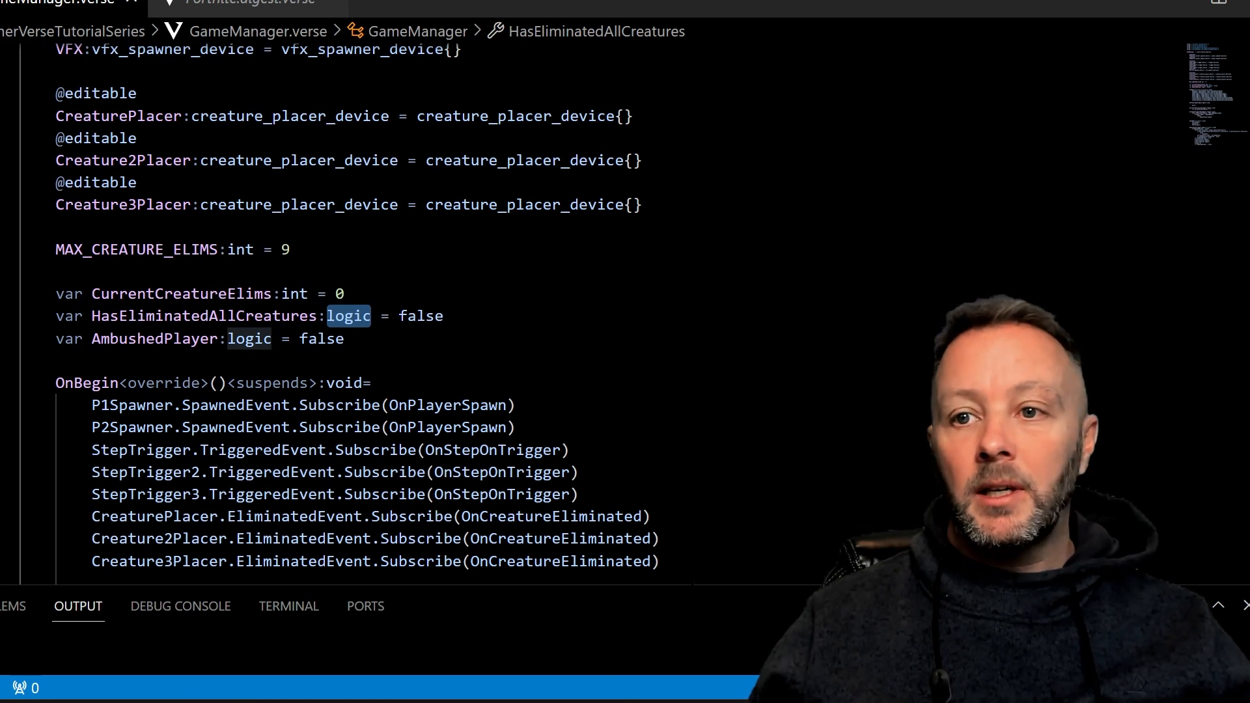
pyautogui.click(445, 316)
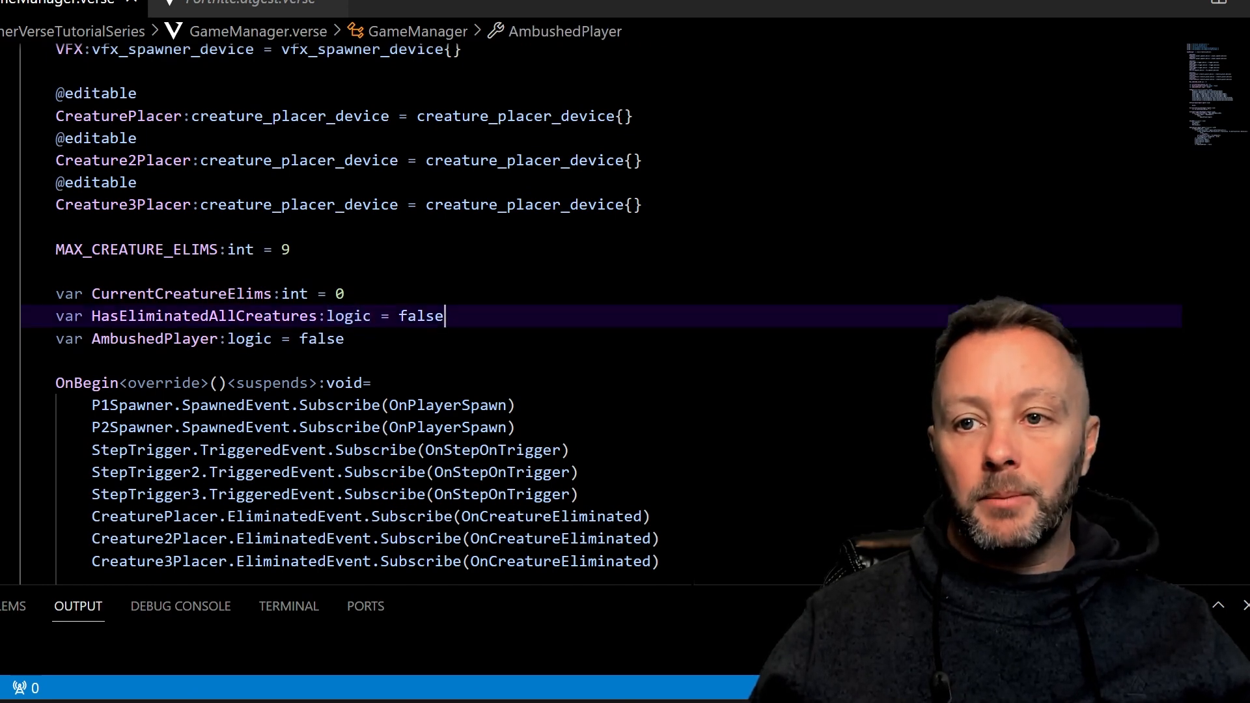
pyautogui.moveTo(92, 316); pyautogui.dragTo(344, 338)
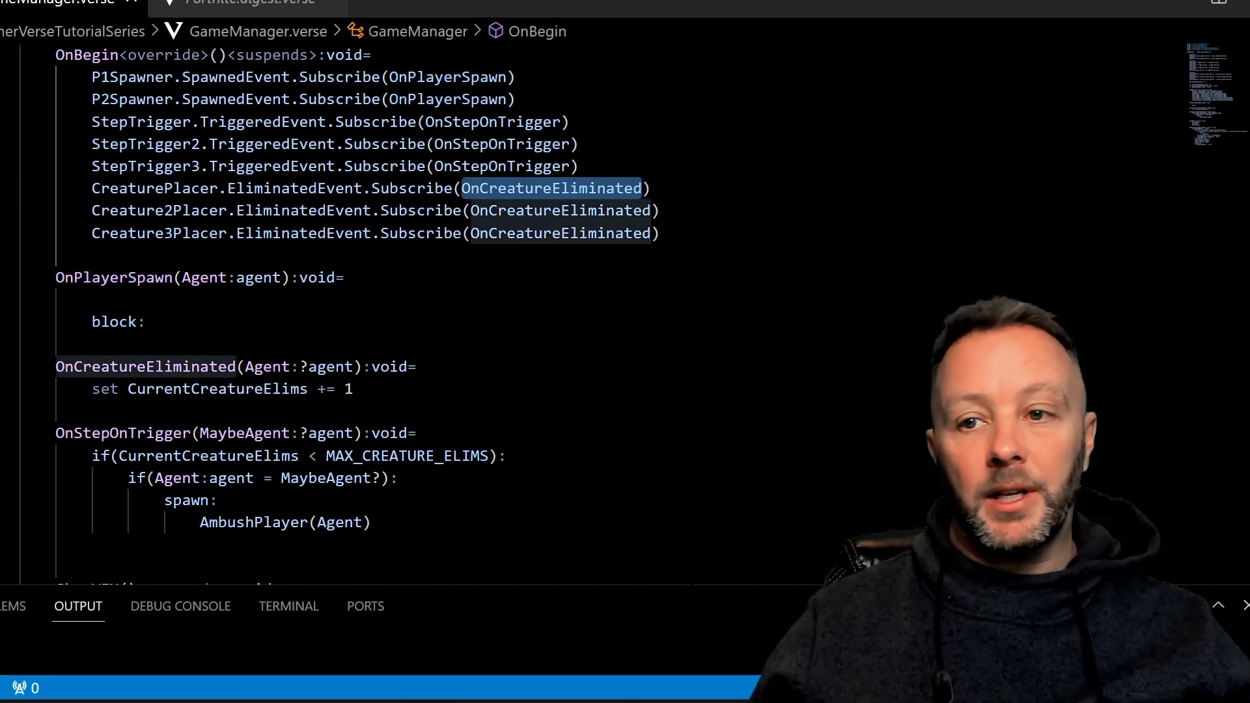
pyautogui.click(145, 367)
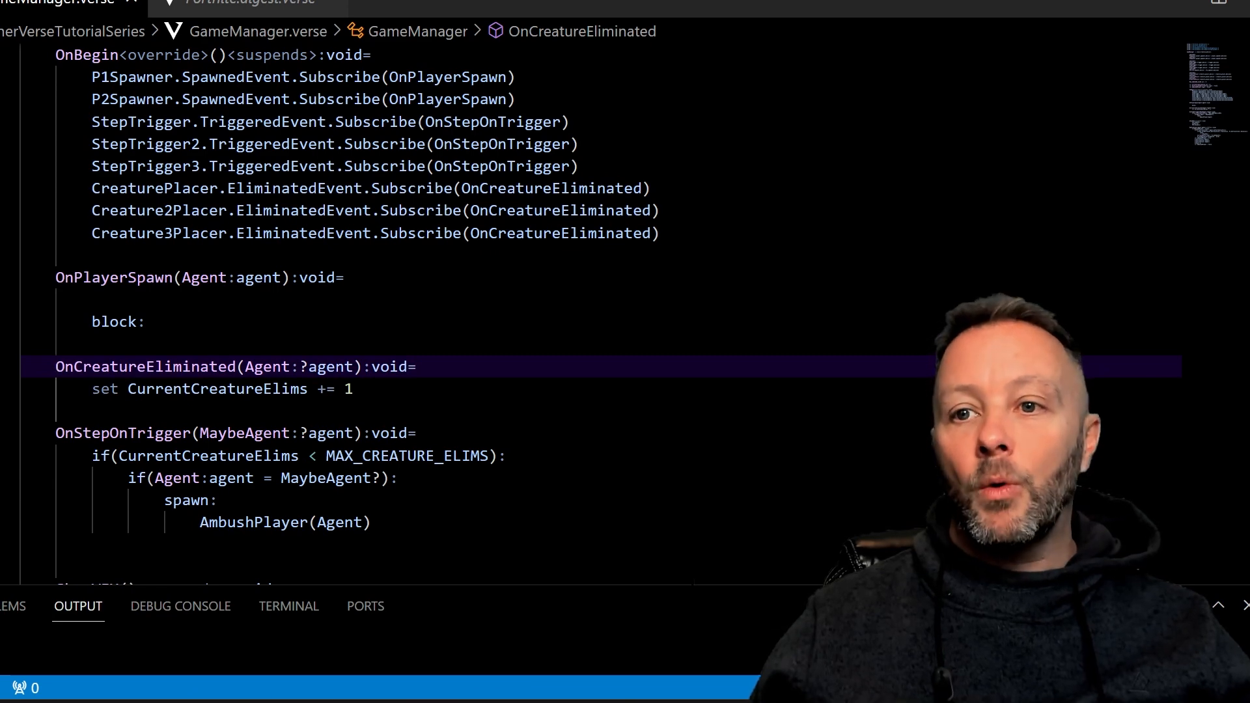
pyautogui.moveTo(217, 388)
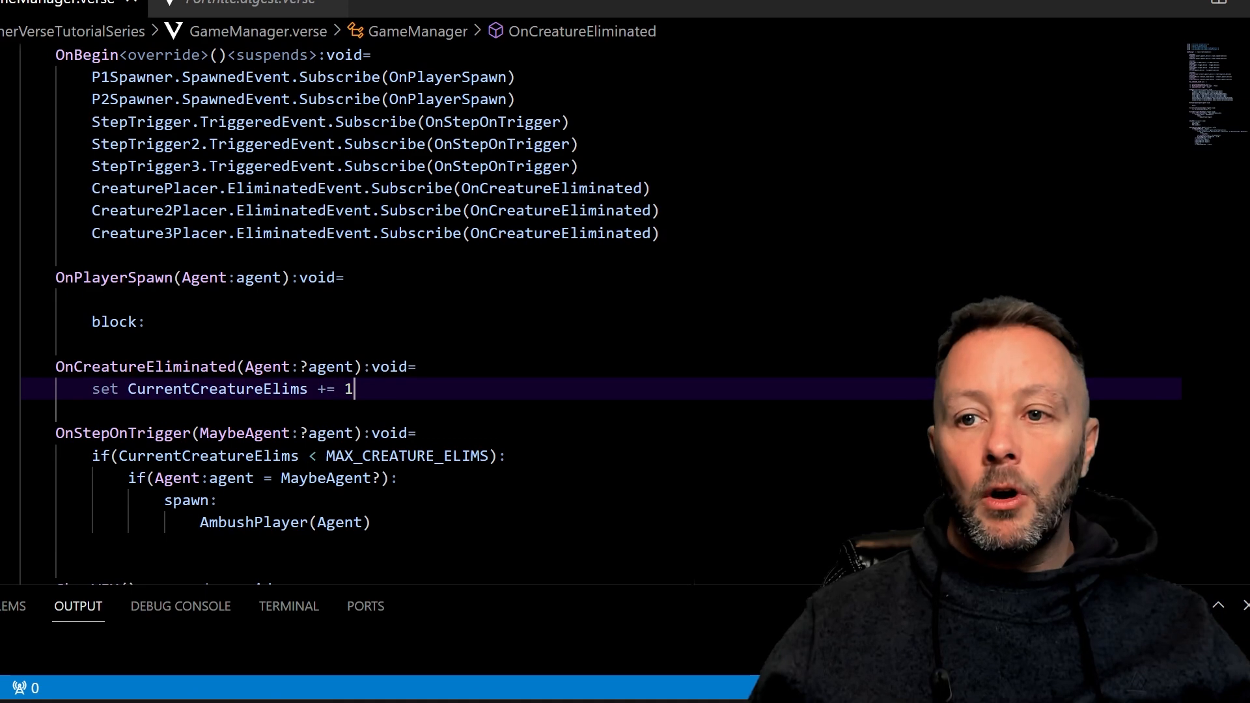
pyautogui.doubleClick(217, 388)
pyautogui.write('CurrentCreatureElims ')
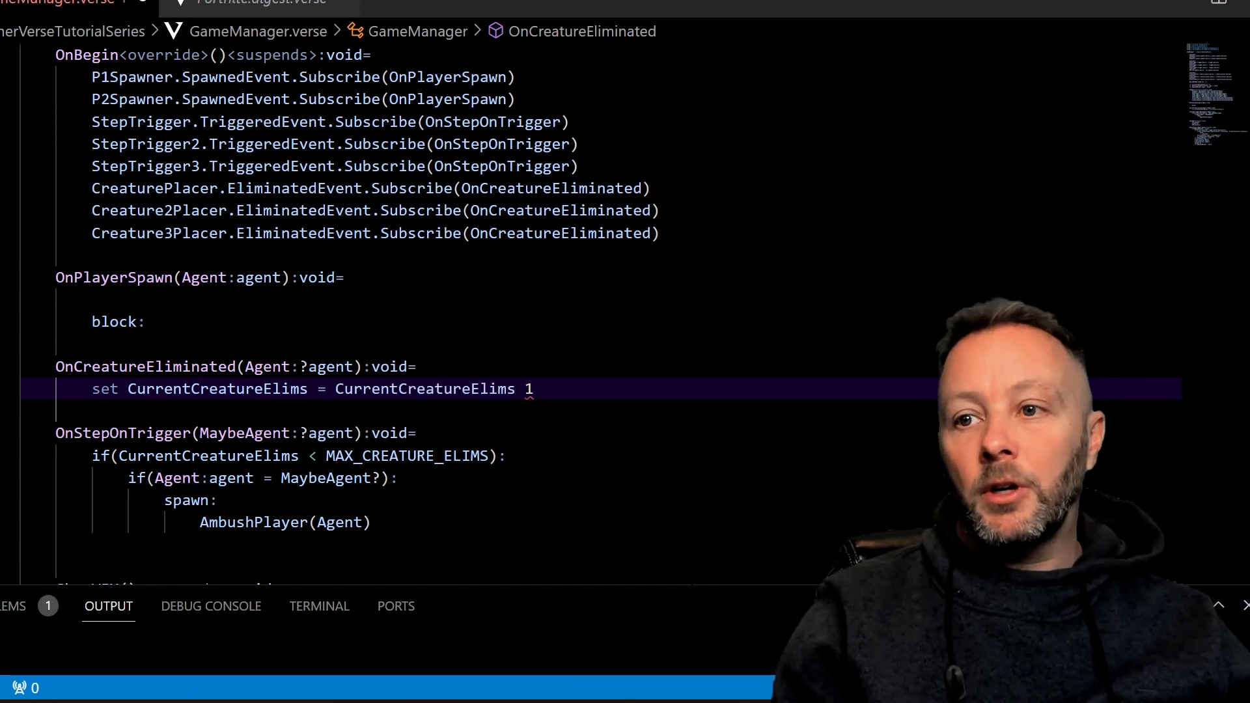
pyautogui.write('+')
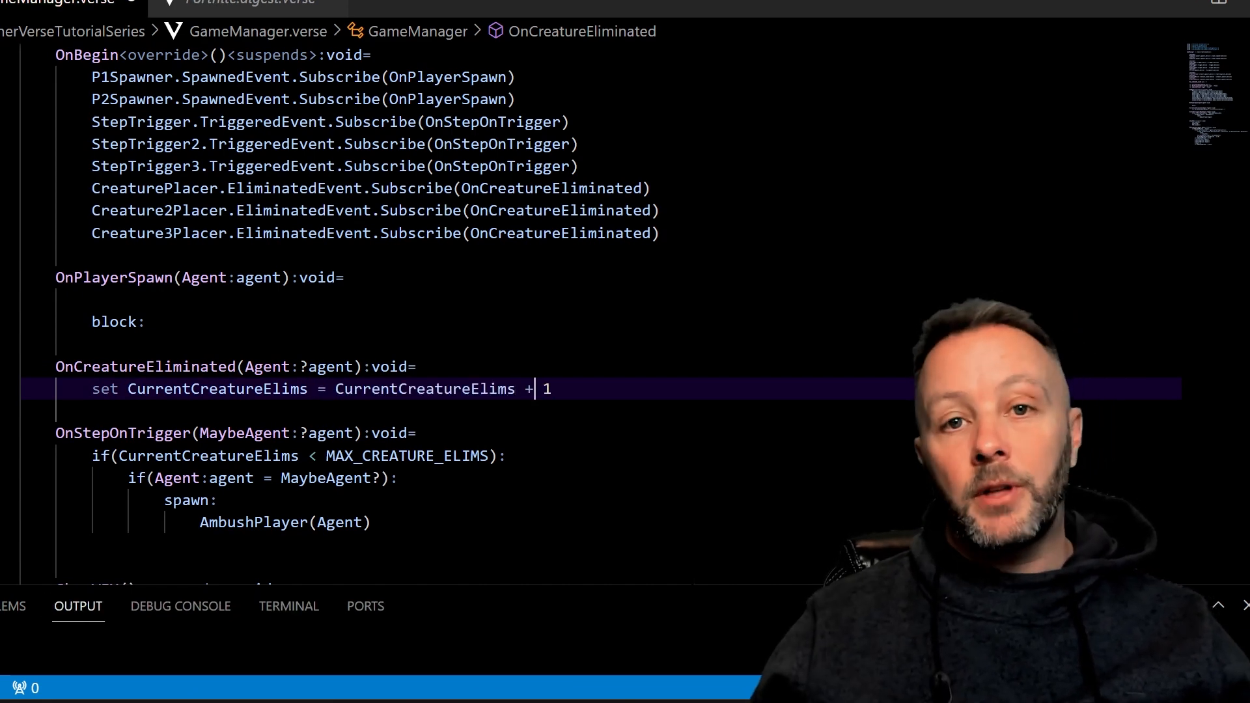
pyautogui.press('Backspace')
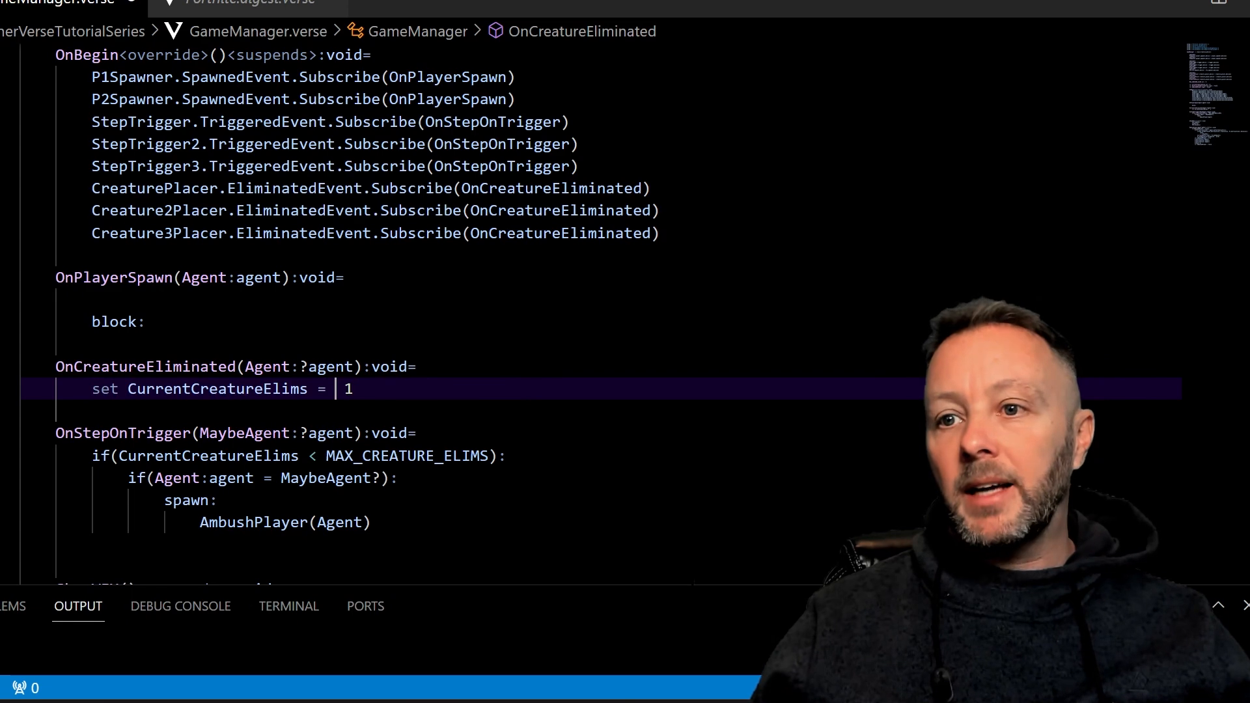
pyautogui.write('+=')
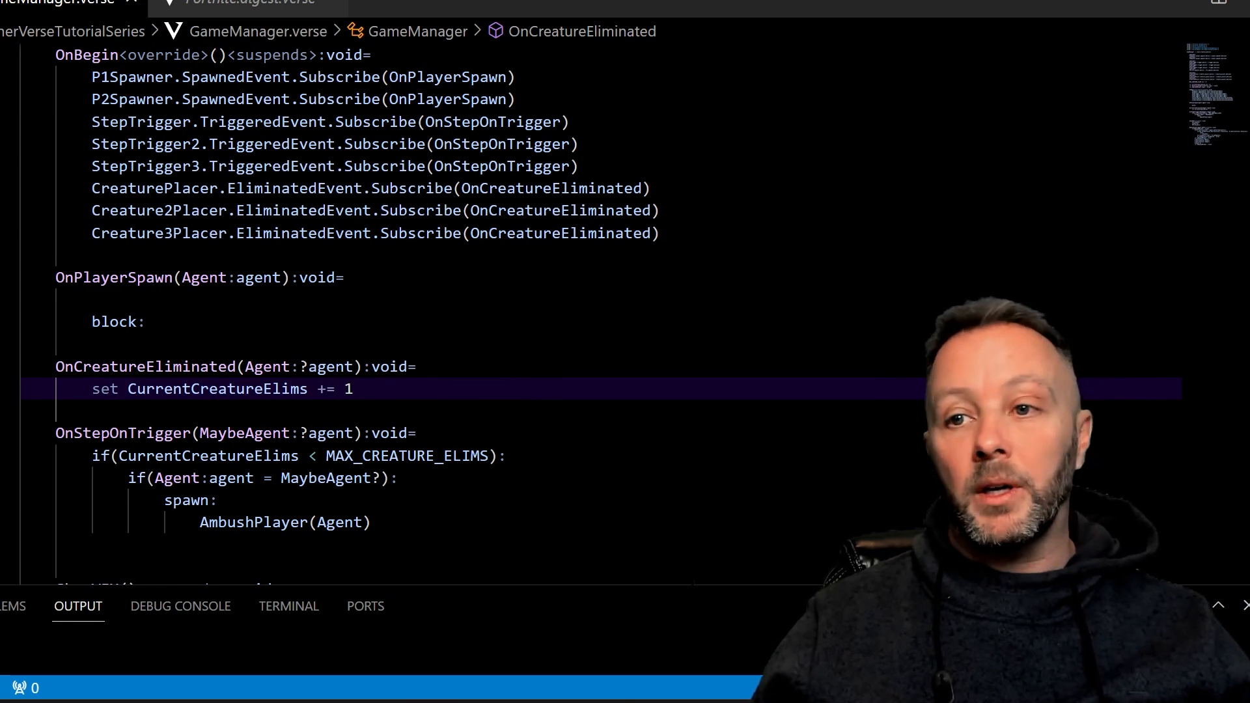
pyautogui.doubleClick(217, 389)
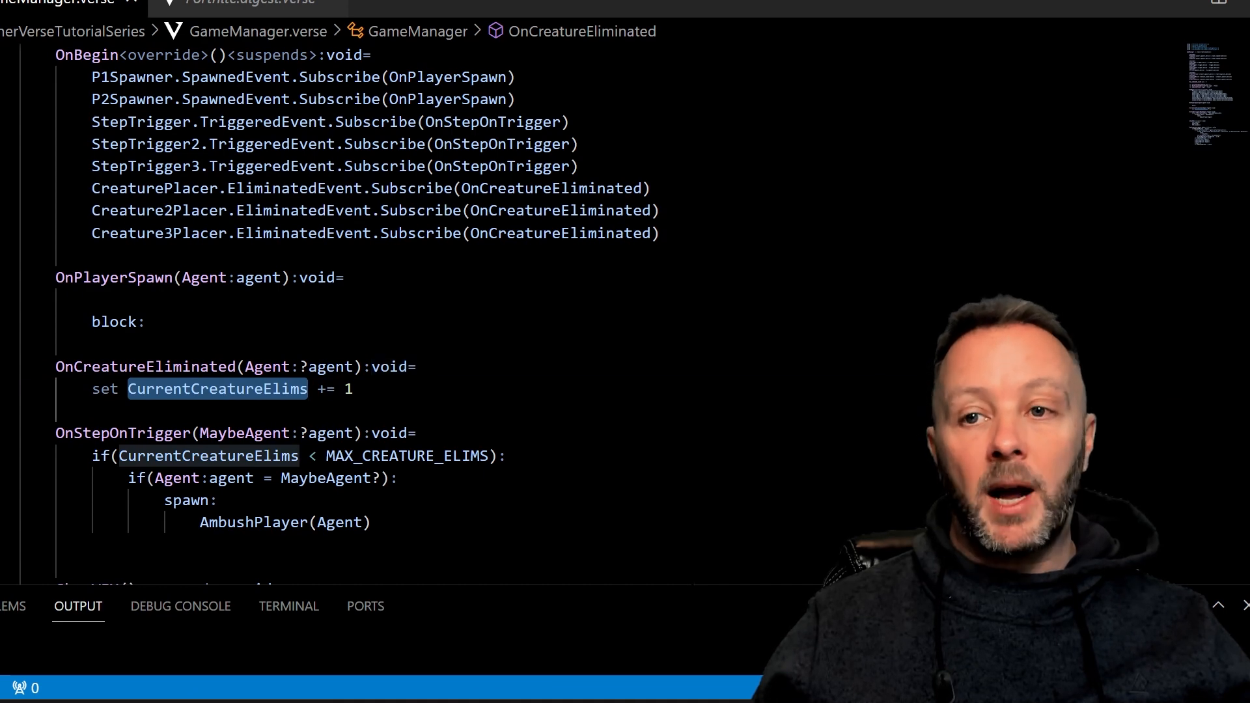
pyautogui.scroll(-3)
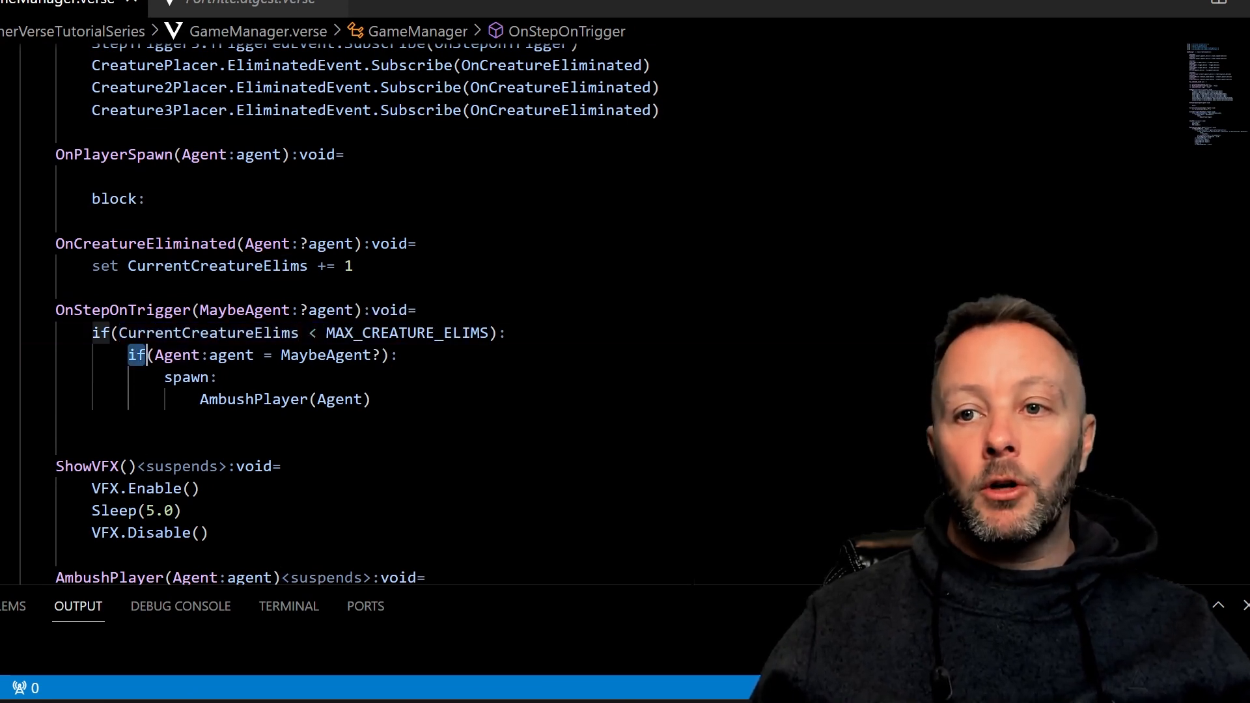
pyautogui.moveTo(128, 355); pyautogui.dragTo(370, 398)
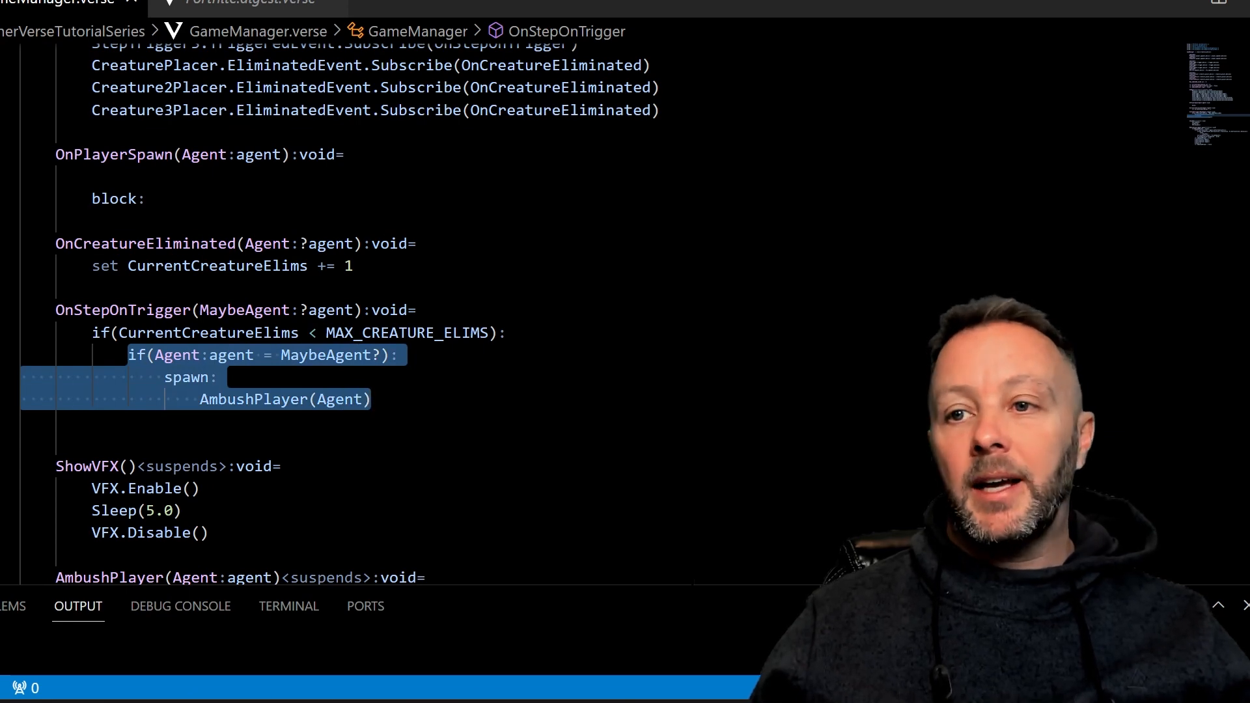
pyautogui.scroll(-3)
pyautogui.write('if()')
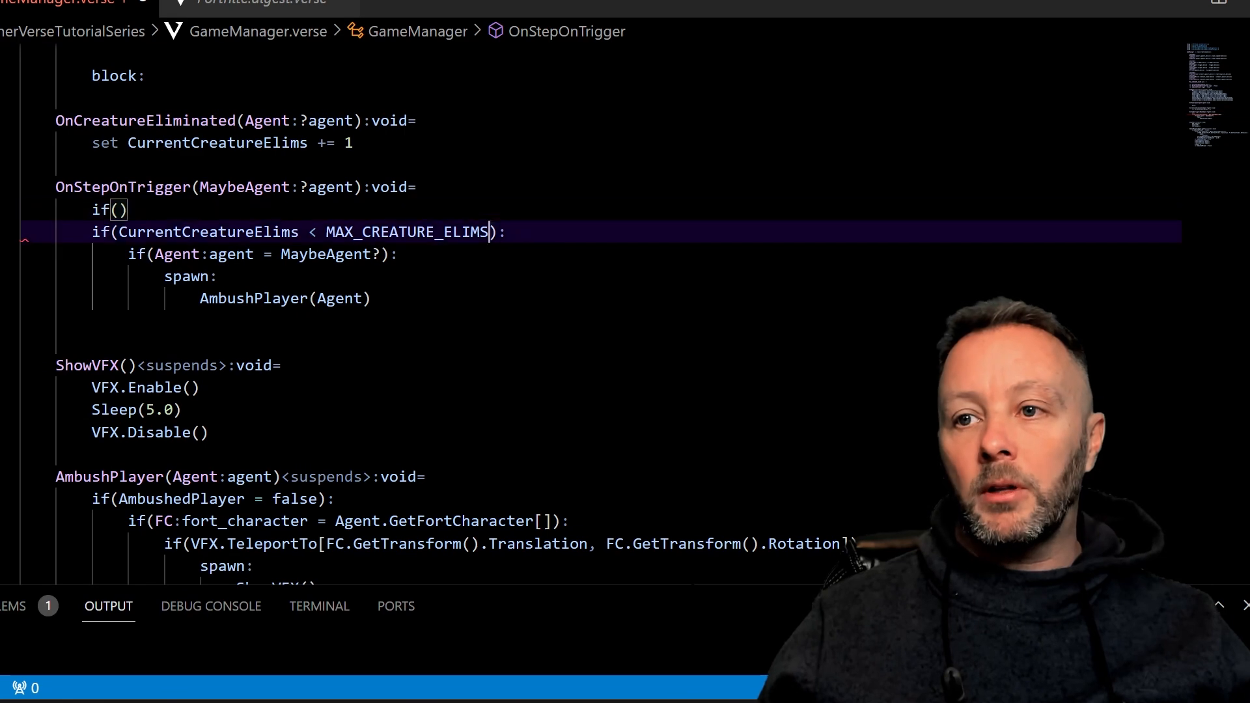
# Step: Add a braced if and an 'if: CurrentCreatureElims < MAX_CREATURE_ELIMS then:' version
pyautogui.moveTo(118, 232); pyautogui.dragTo(490, 232)
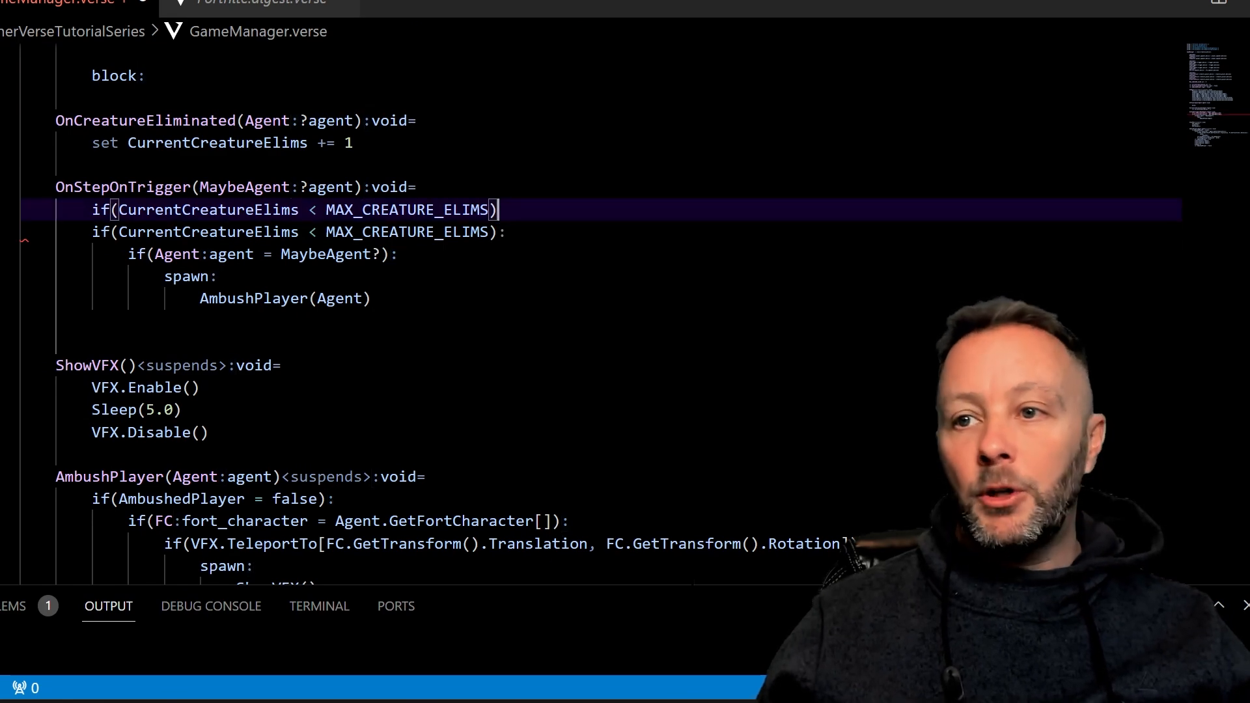
pyautogui.write('{')
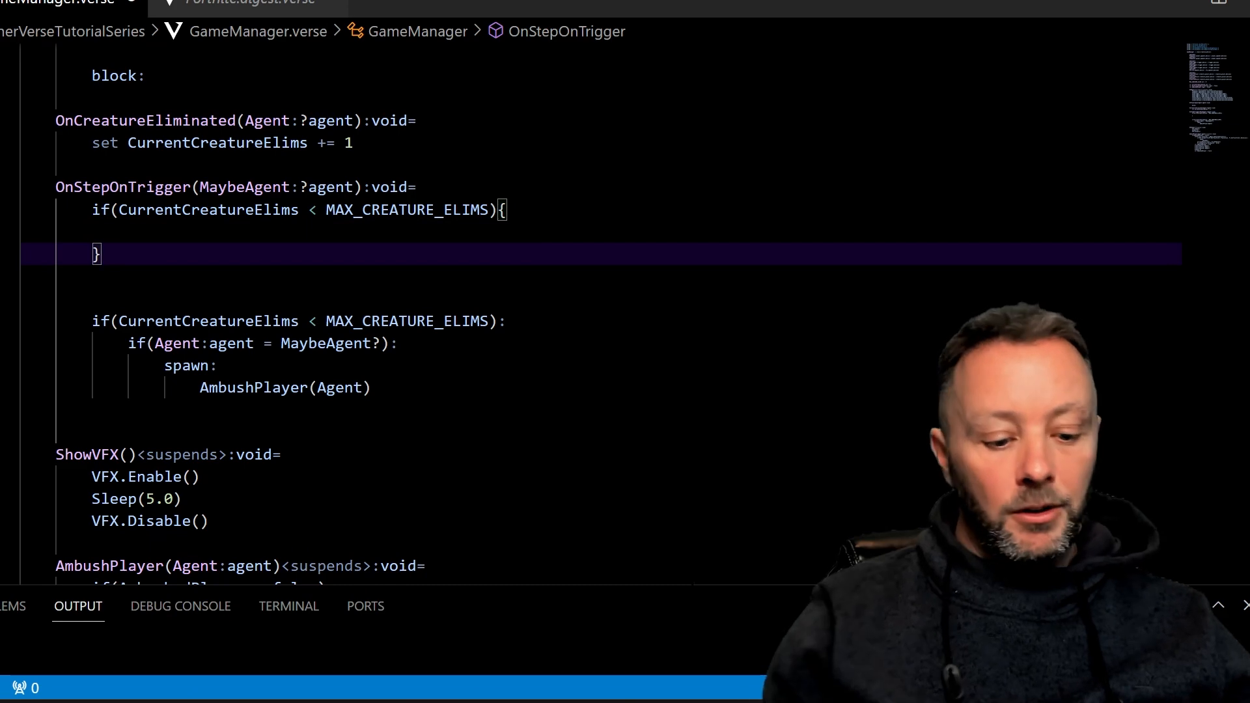
pyautogui.write('if:')
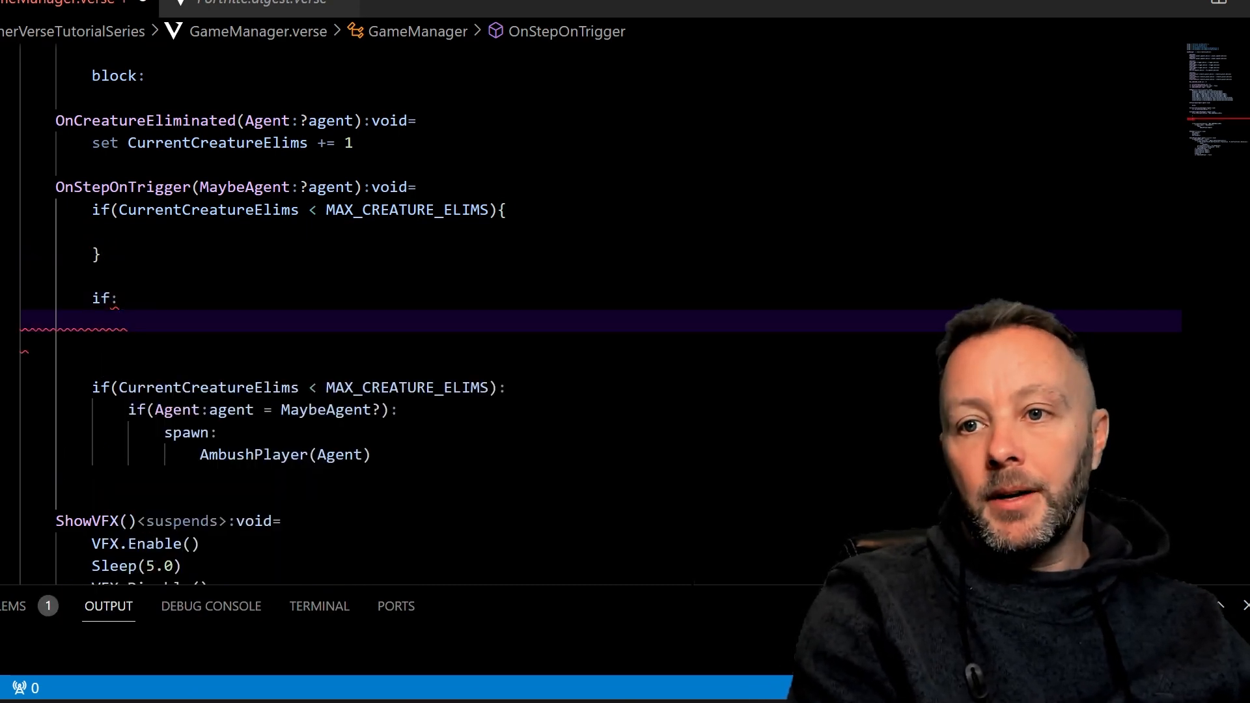
pyautogui.write('CurrentCreatureElims < MAX_CREATURE_ELIMS')
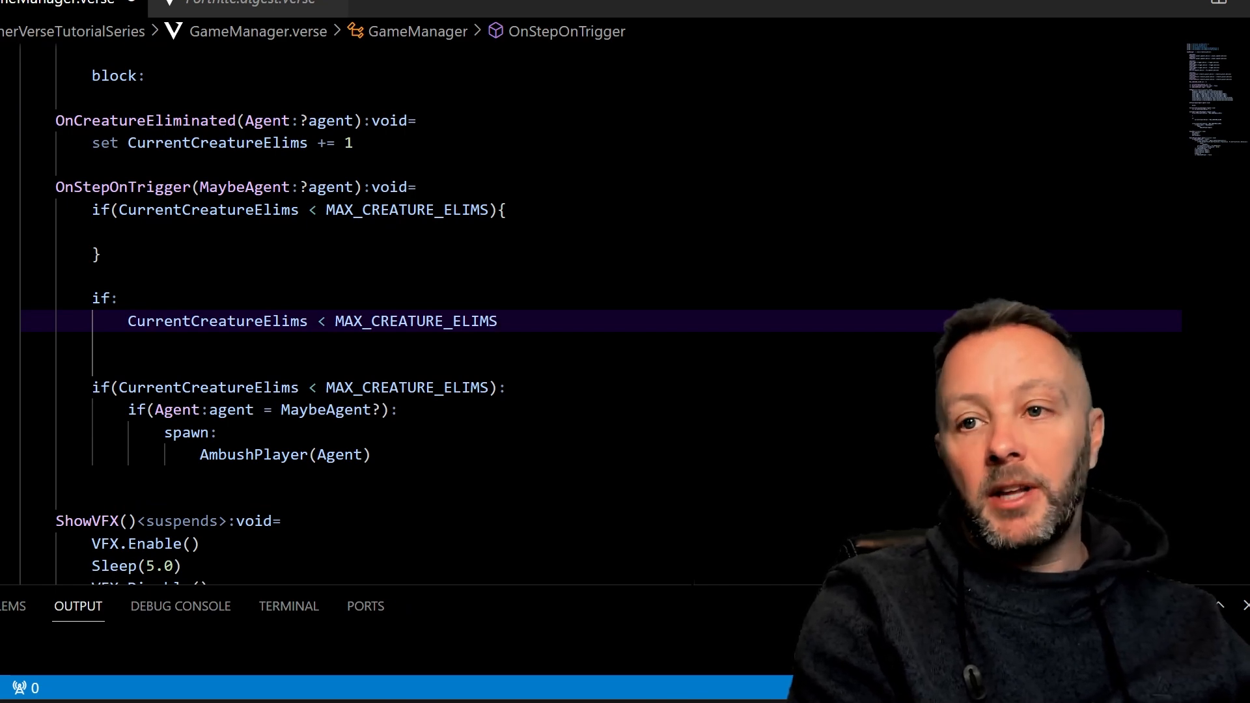
pyautogui.write('then:')
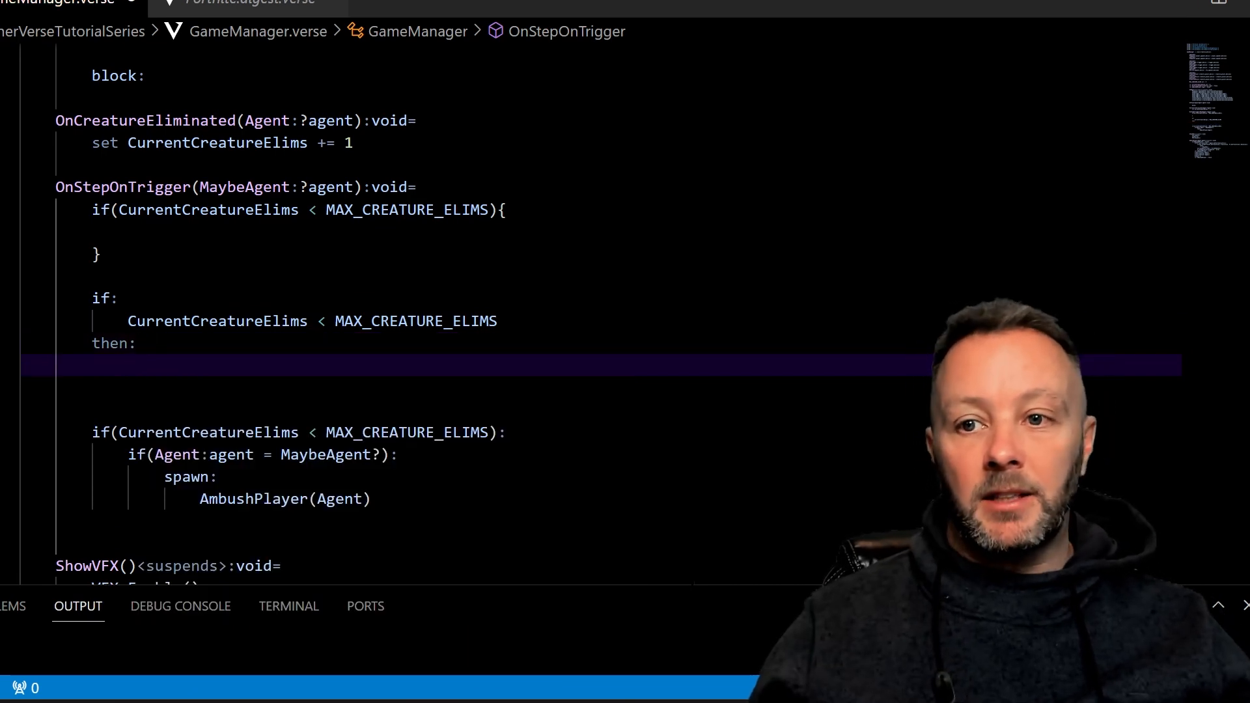
# Step: Compare the three check versions, then delete the brace and if/then variants
pyautogui.moveTo(127, 454); pyautogui.dragTo(370, 498)
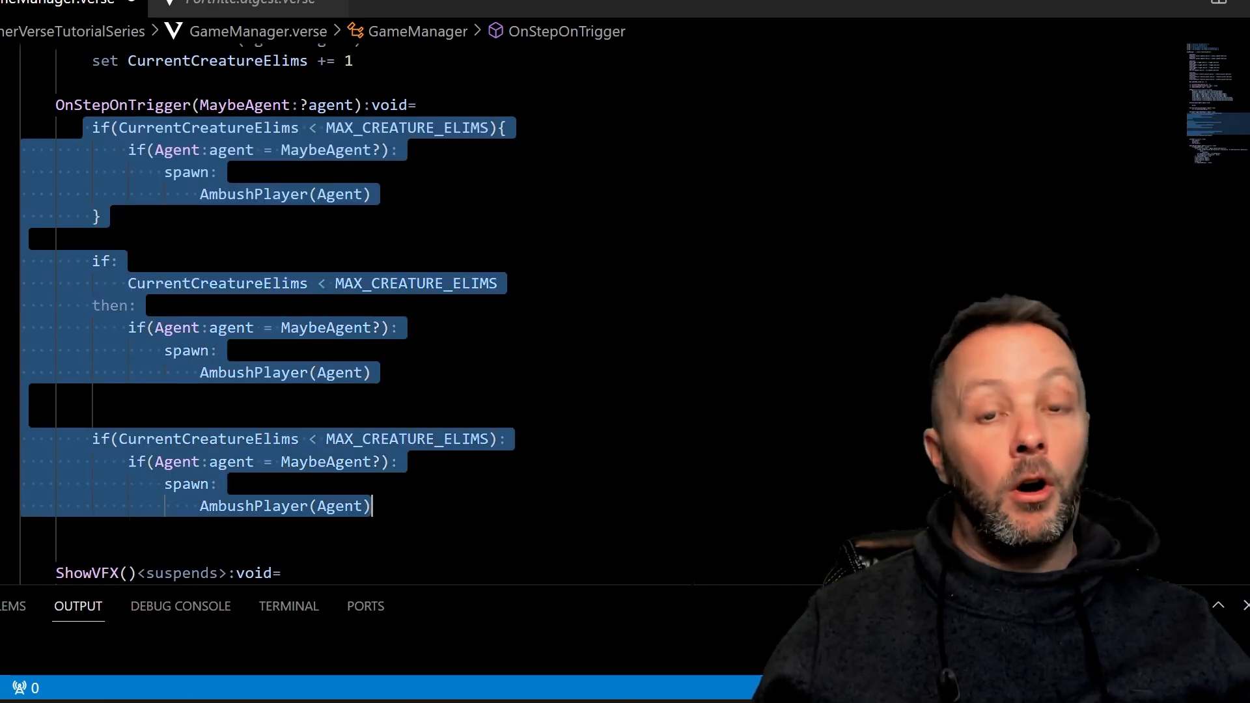
pyautogui.click(370, 506)
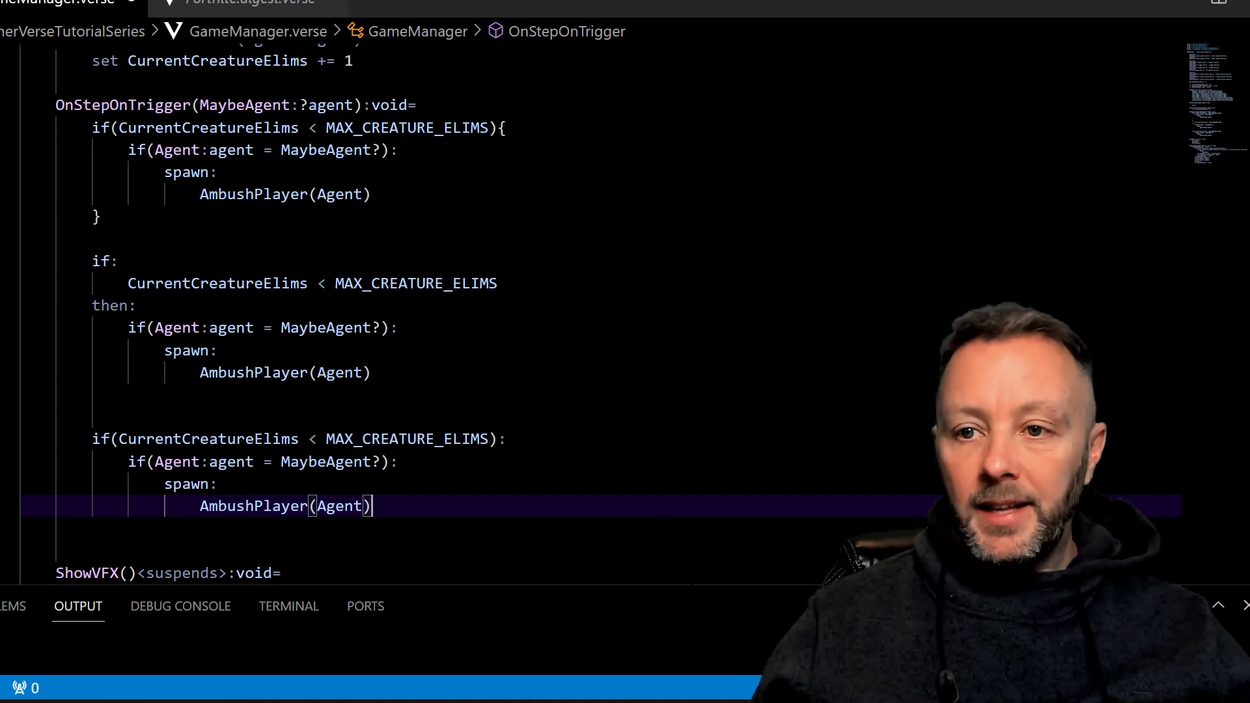
pyautogui.moveTo(93, 128); pyautogui.dragTo(370, 373)
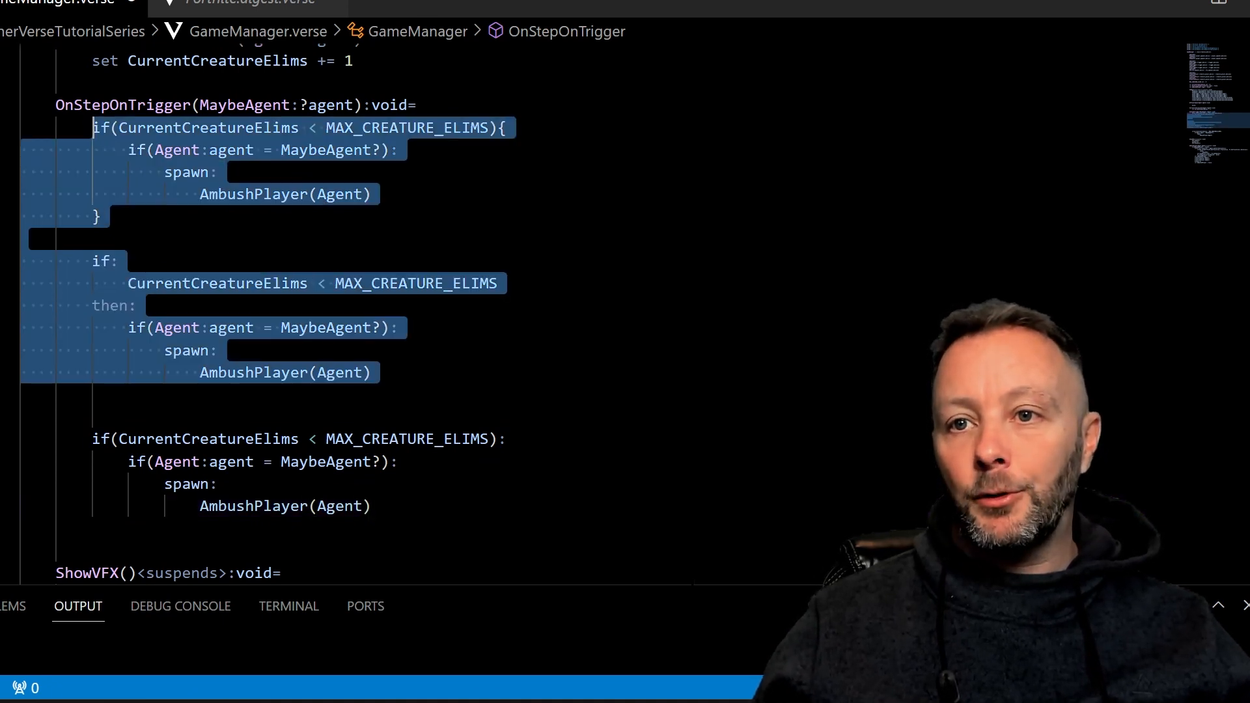
pyautogui.press('Delete')
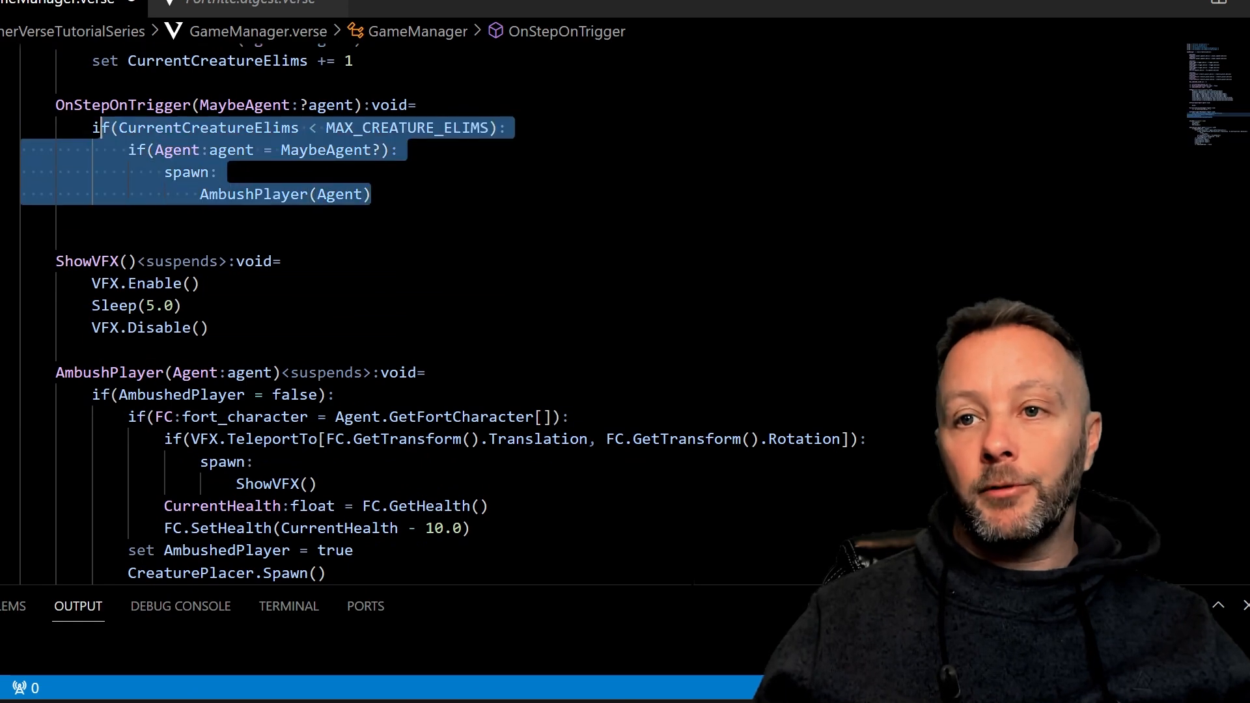
pyautogui.moveTo(209, 127)
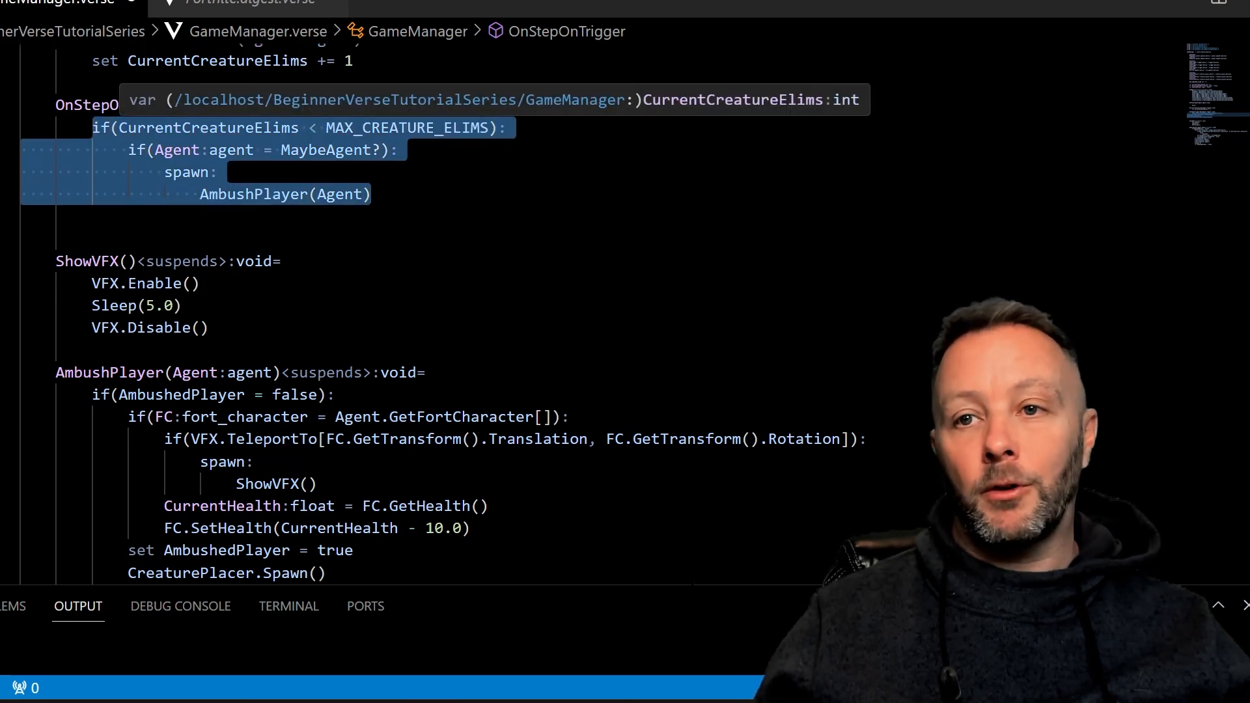